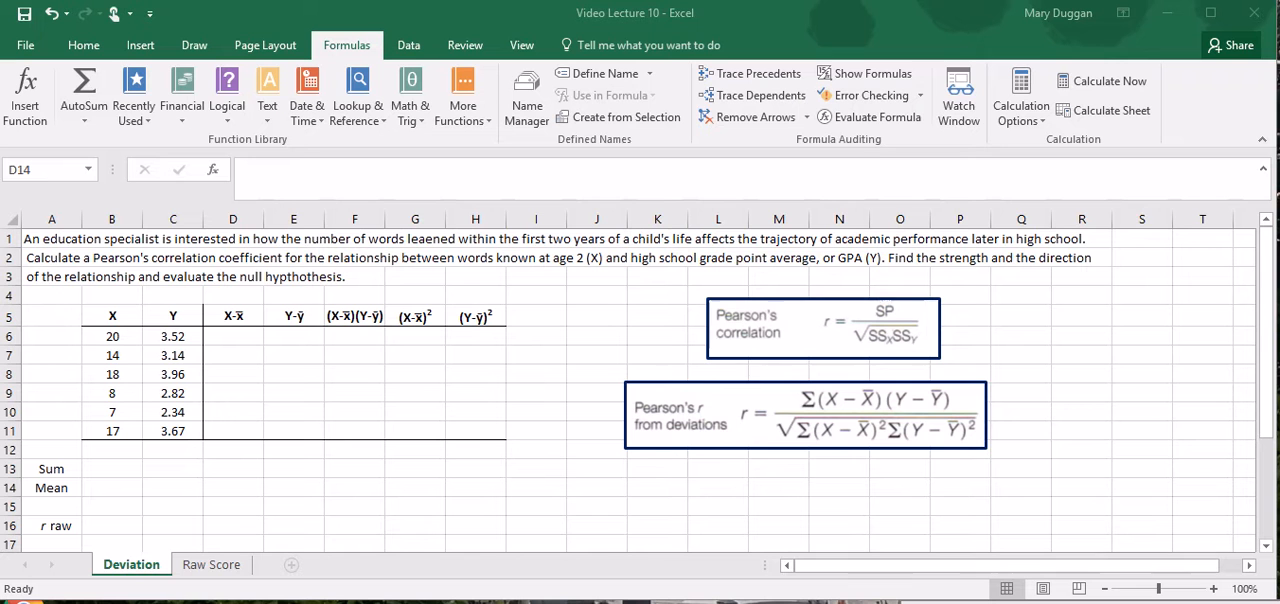
{"action": "mouse_move", "coordinate": [88, 434]}
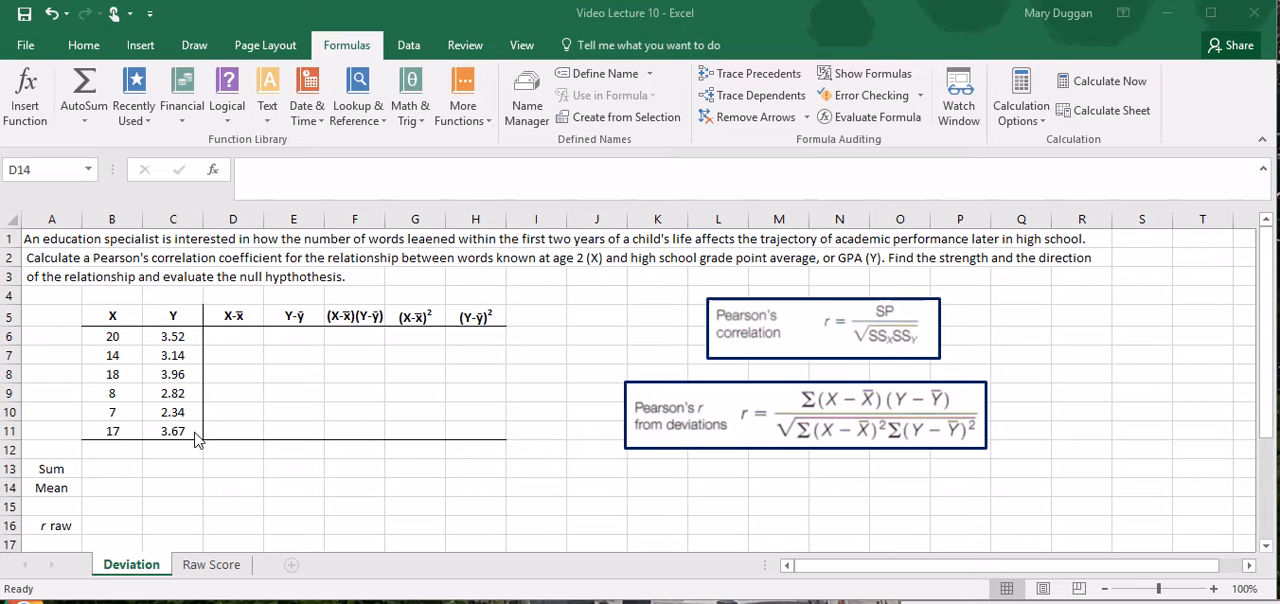
Average the X and Y scores in the Mean row (14.00 and 3.24) and begin the X deviation formula.
{"action": "type", "text": "=AVERAGE(B6:B11"}
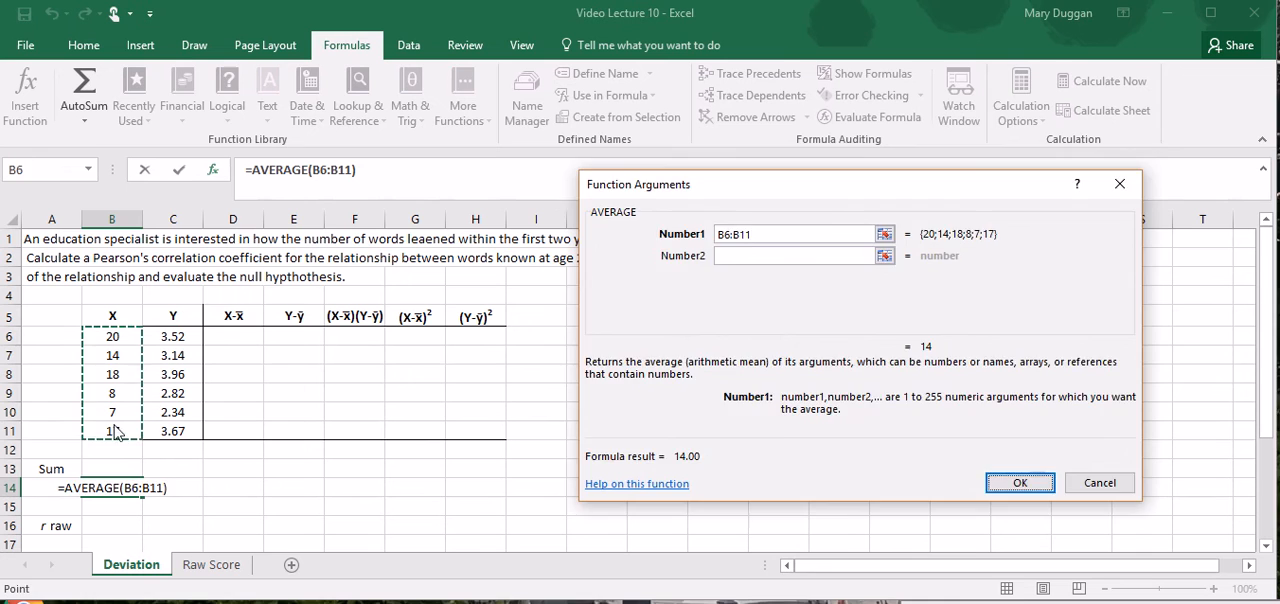
{"action": "left_click", "coordinate": [1020, 484]}
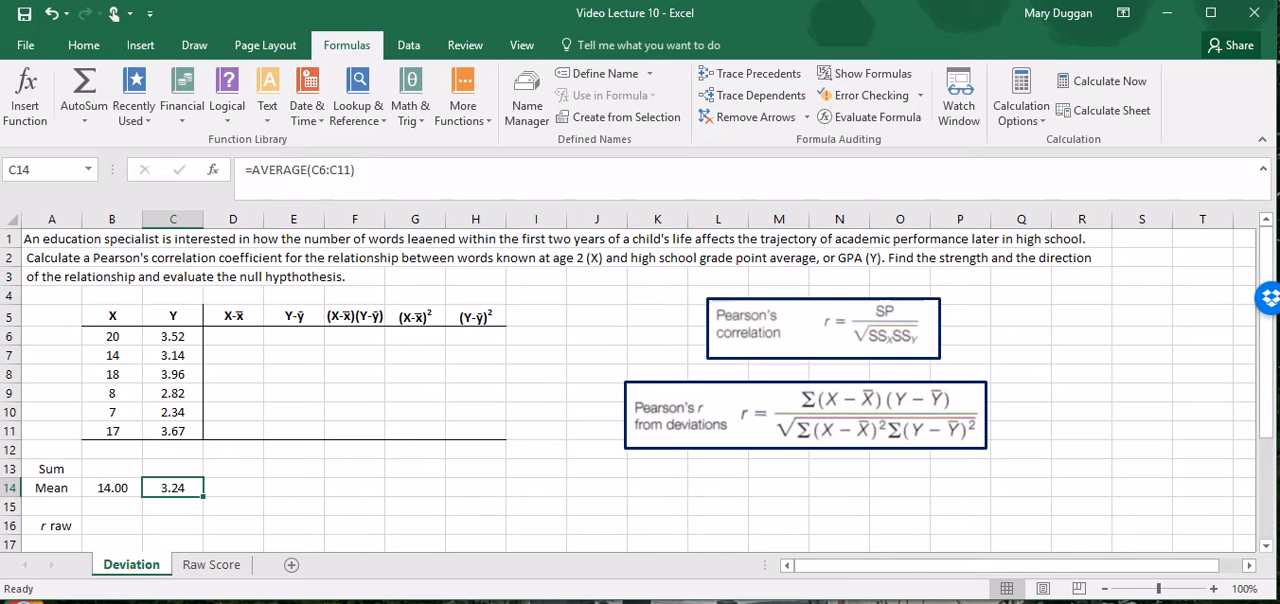
{"action": "type", "text": "=B6"}
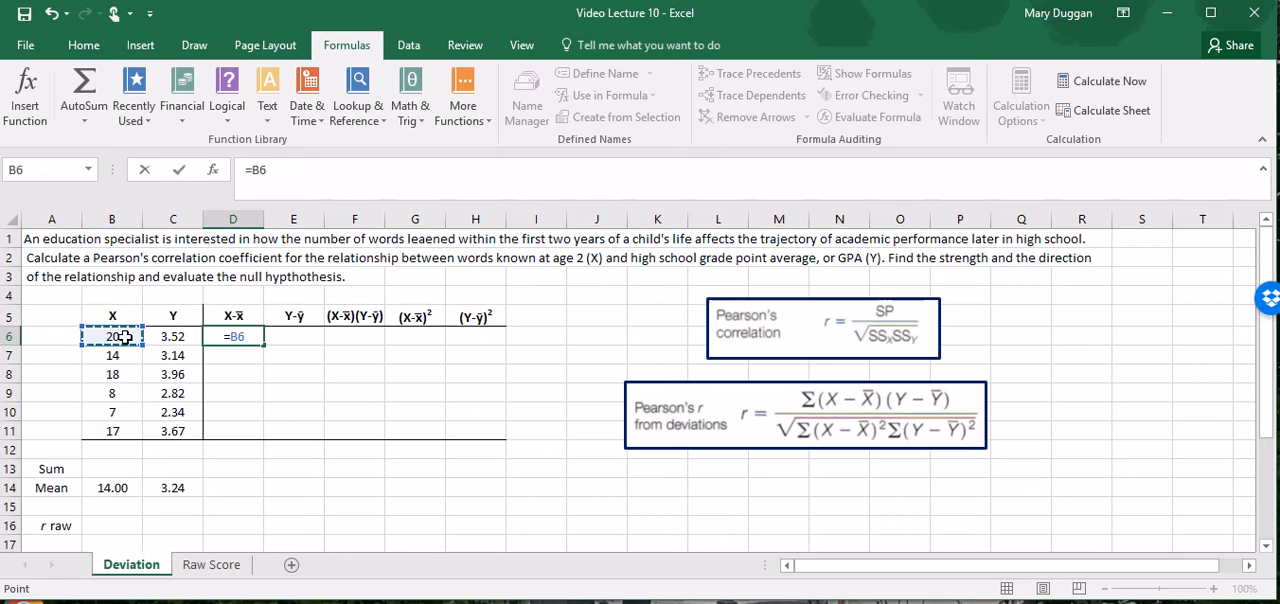
Fill the X−X̄ column with =B6-$B$14 copied down to row 11.
{"action": "left_click", "coordinate": [110, 488]}
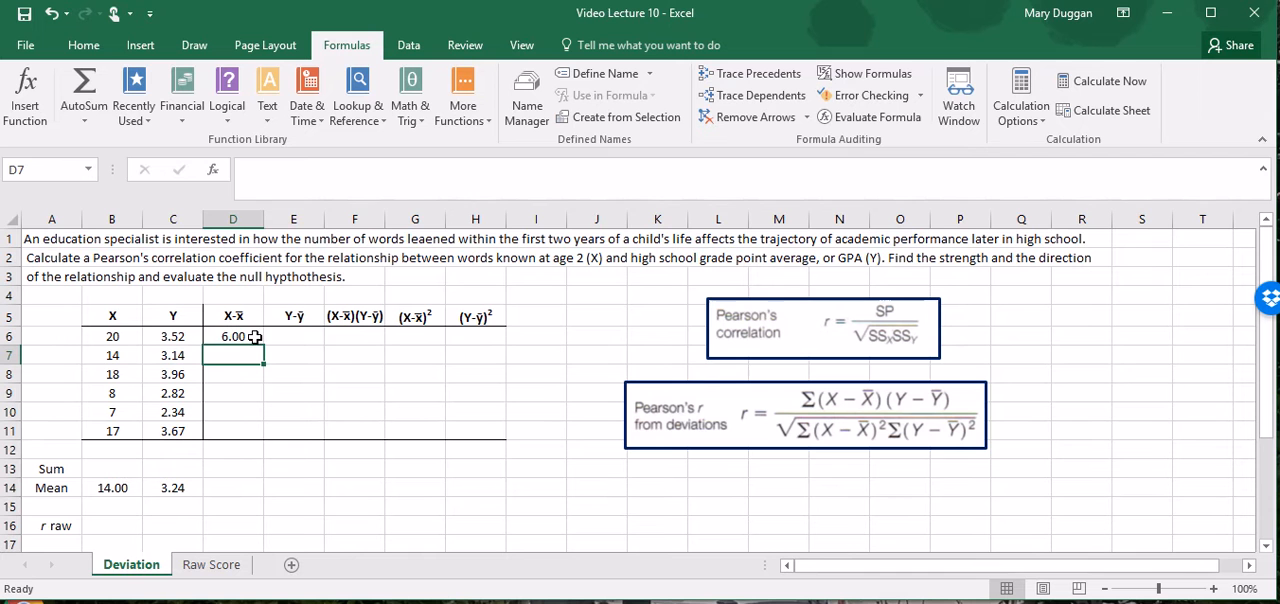
{"action": "left_click_drag", "start_coordinate": [256, 336], "coordinate": [250, 432]}
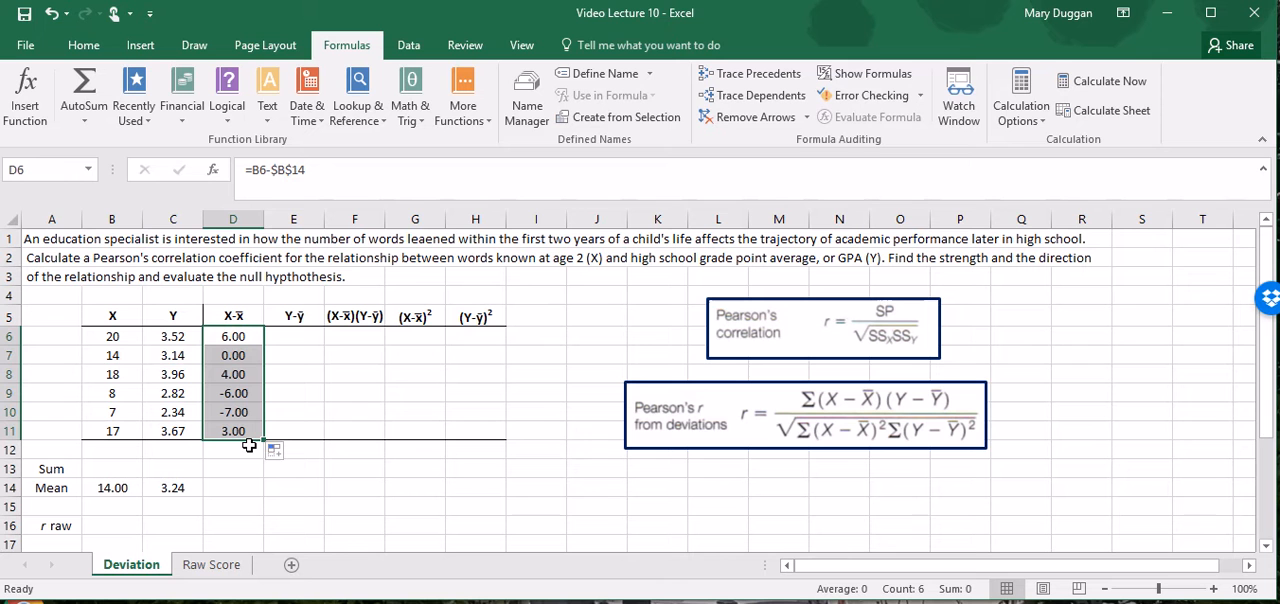
Fill the Y−Ȳ column with =C6-$C$14 copied down to row 11.
{"action": "type", "text": "=C6-C14"}
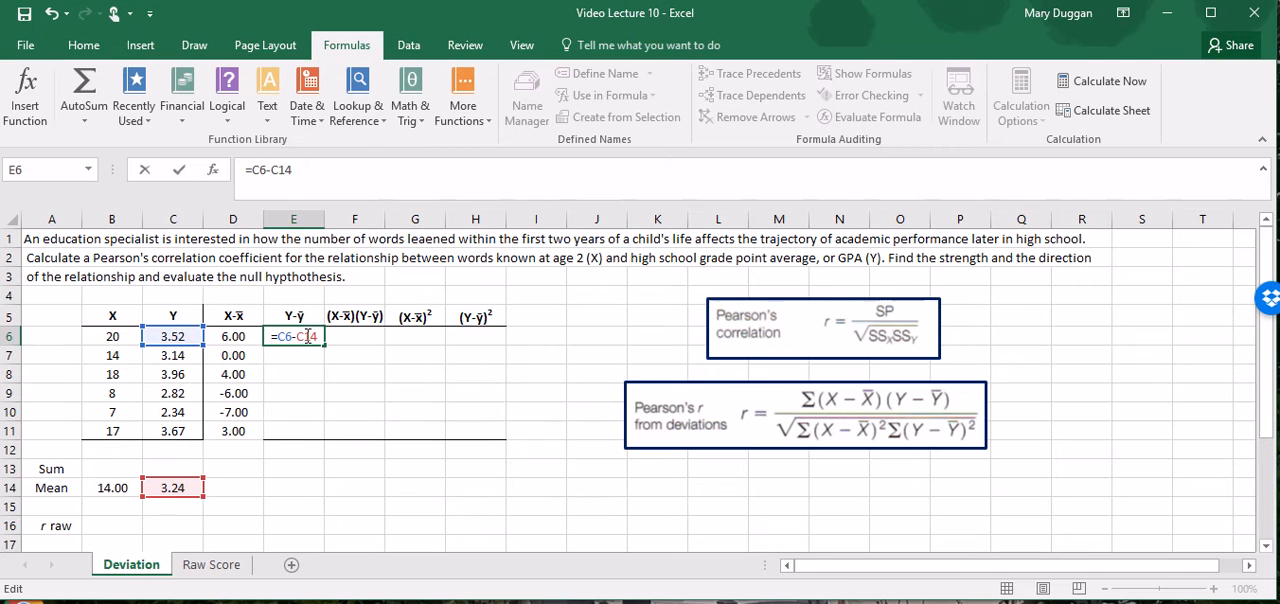
{"action": "key", "text": "Enter"}
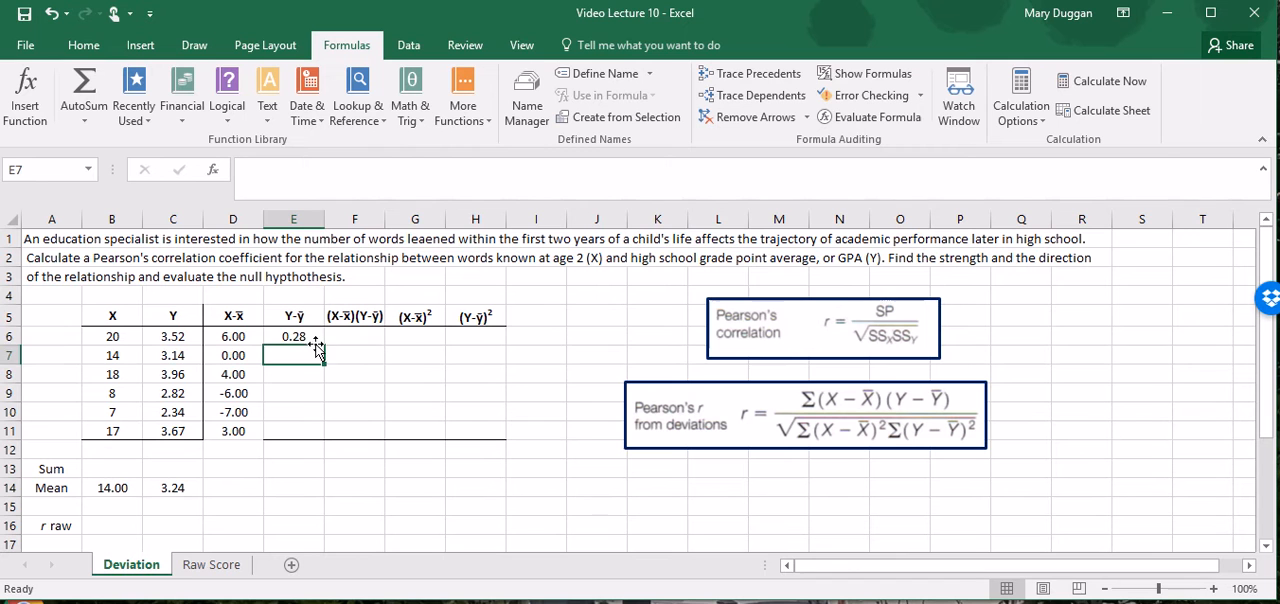
{"action": "left_click_drag", "start_coordinate": [316, 342], "coordinate": [316, 438]}
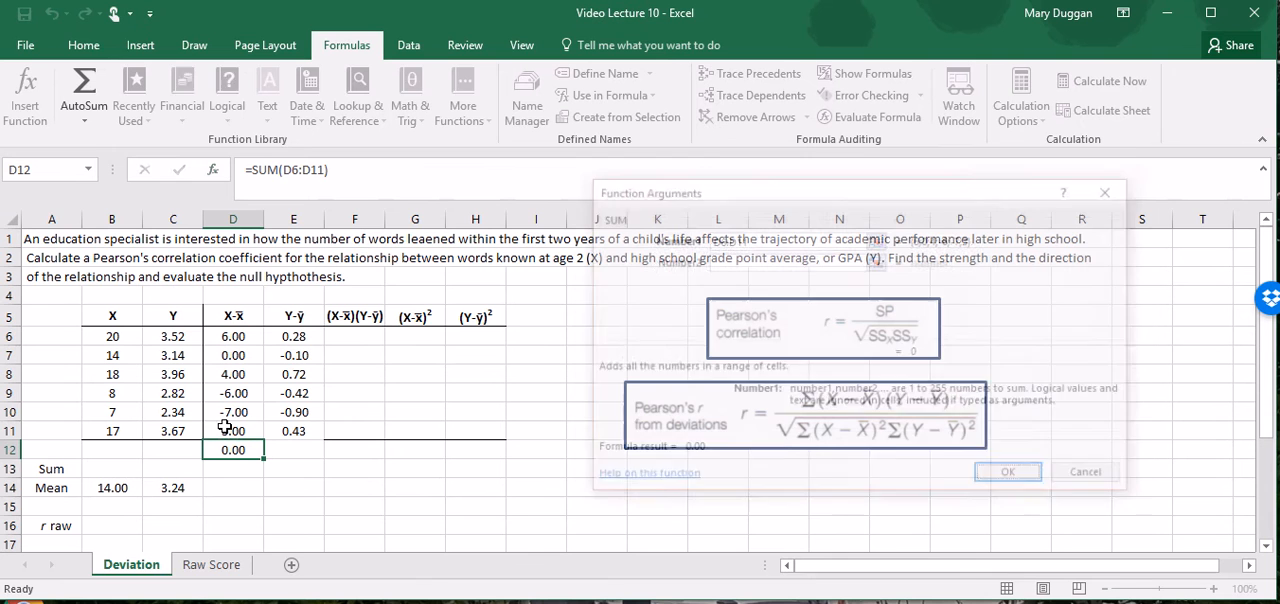
Sum the X−X̄ deviation column in D12, totalling 0.00.
{"action": "left_click", "coordinate": [1006, 472]}
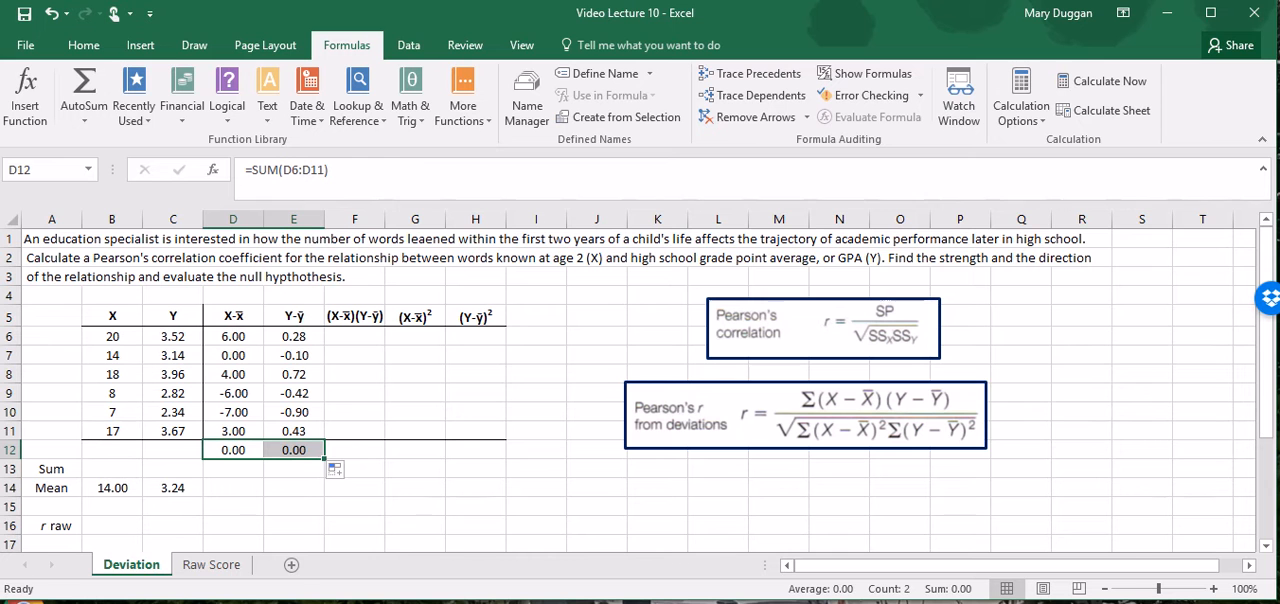
{"action": "mouse_move", "coordinate": [896, 370]}
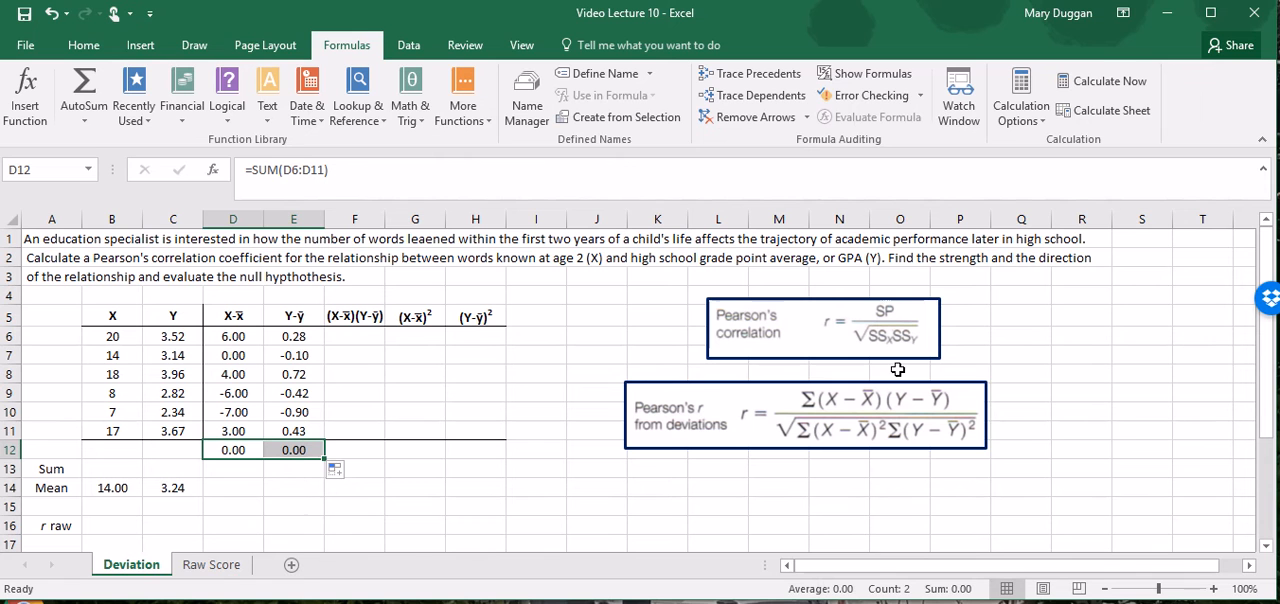
{"action": "mouse_move", "coordinate": [878, 316]}
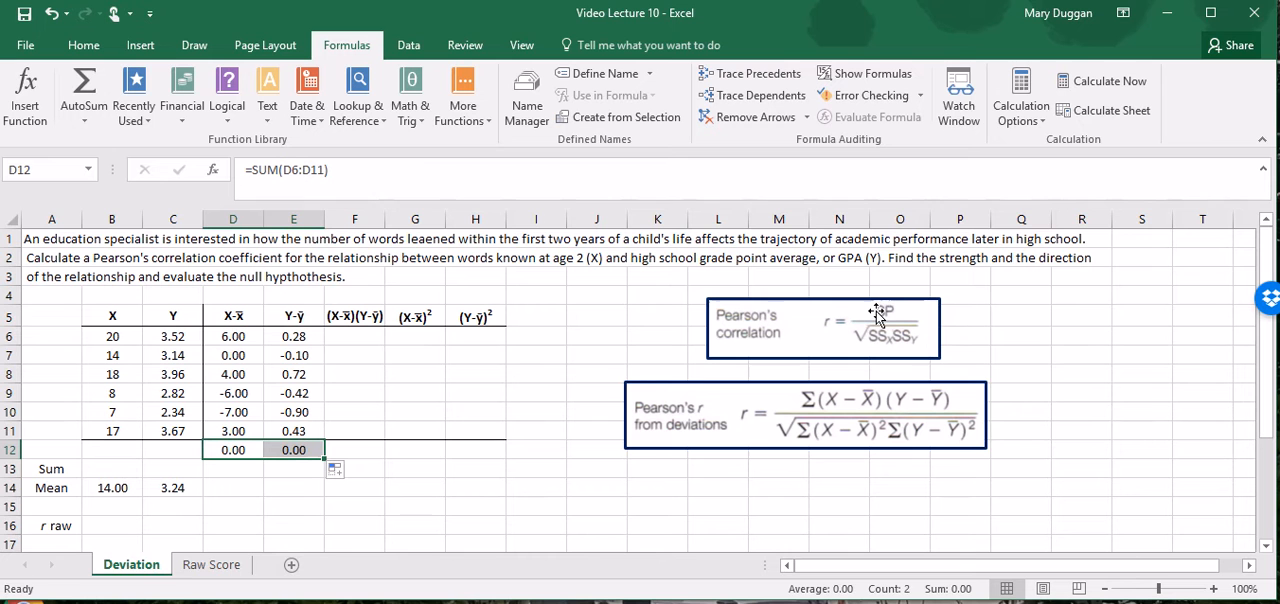
{"action": "mouse_move", "coordinate": [888, 354]}
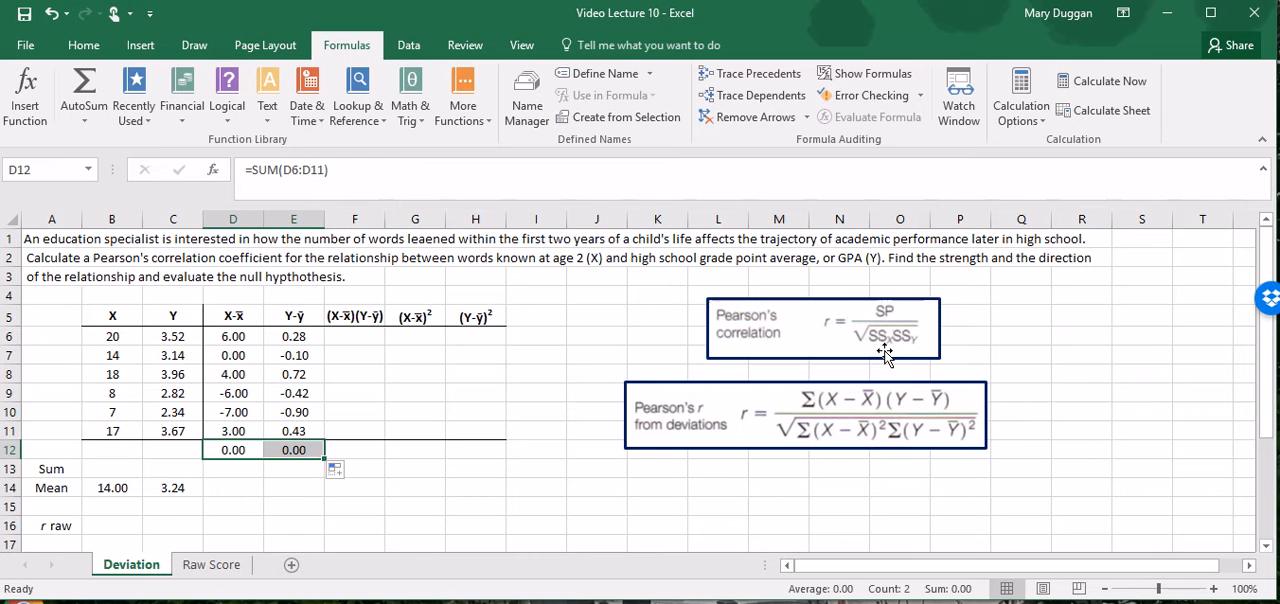
{"action": "mouse_move", "coordinate": [992, 468]}
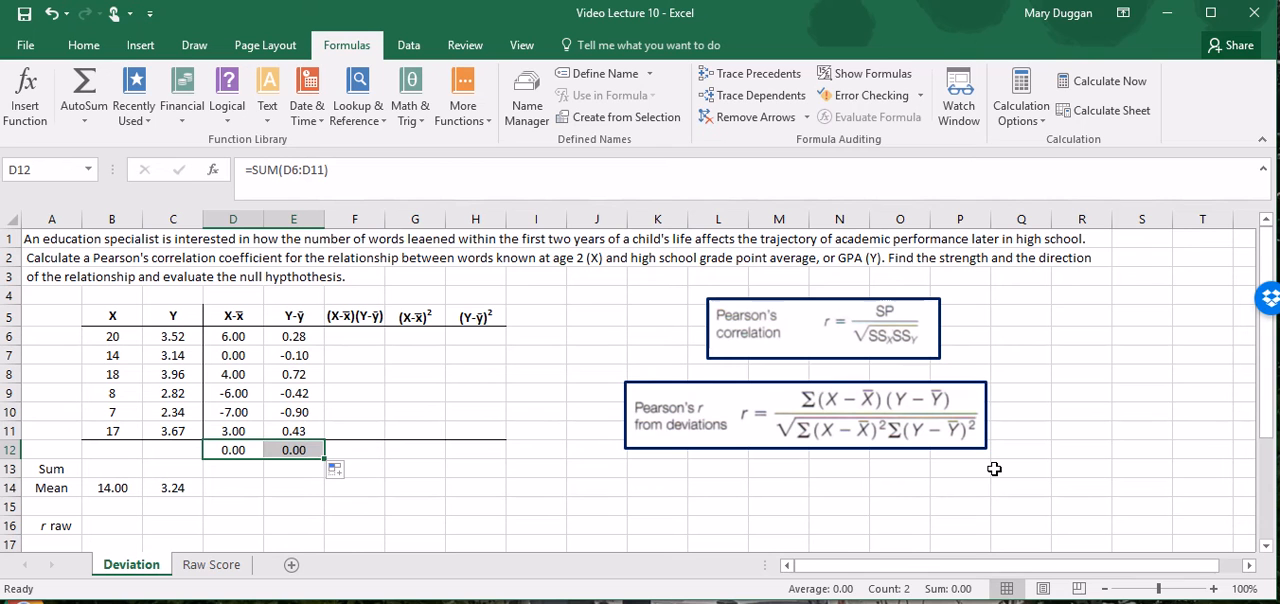
{"action": "mouse_move", "coordinate": [376, 348]}
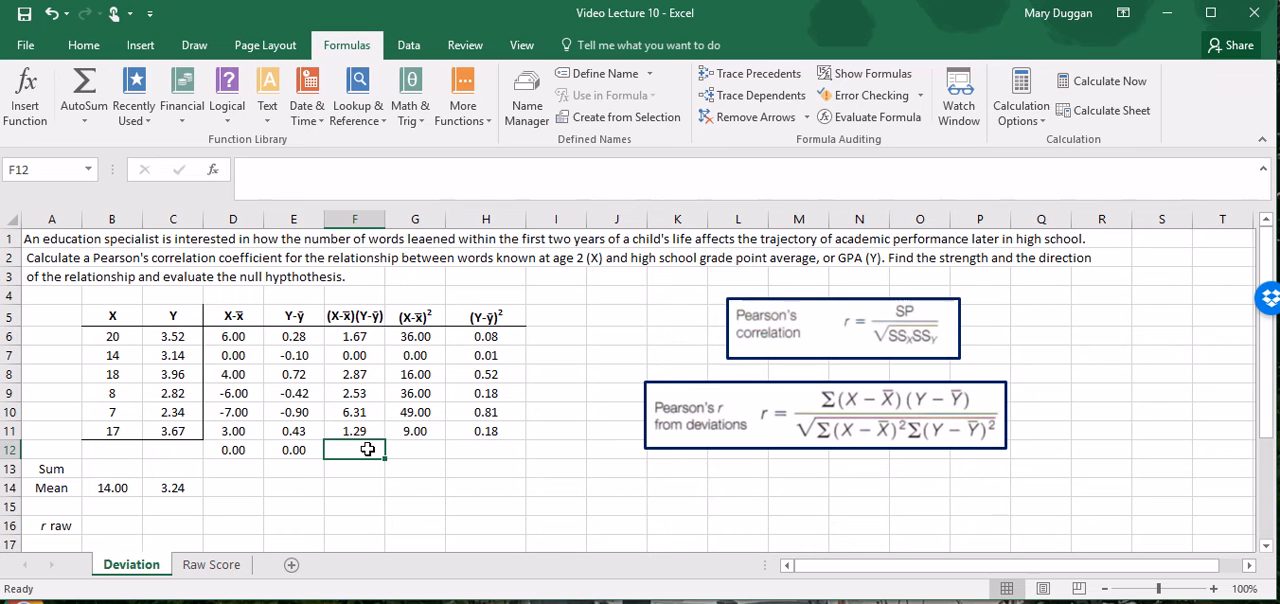
Total the cross-product column with =SUM(F6:F11), giving 14.67.
{"action": "type", "text": "=SUM(F6:F11)"}
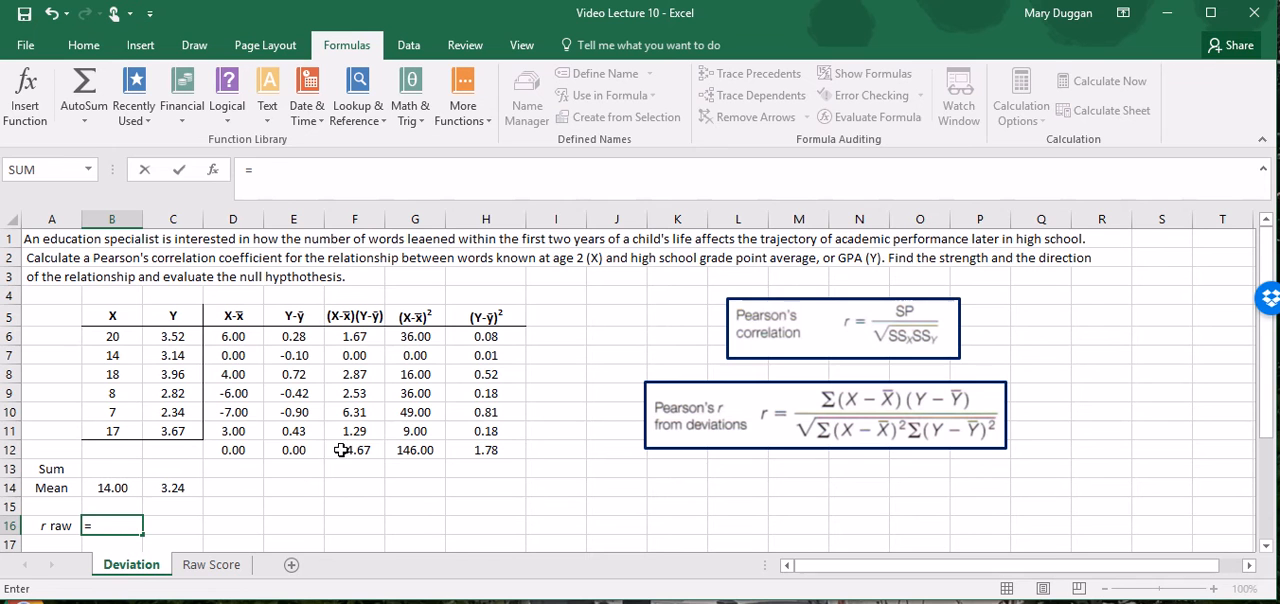
Enter =F12/(SQRT(G12*H12)) in the r raw cell, giving r = 0.91.
{"action": "left_click", "coordinate": [354, 450]}
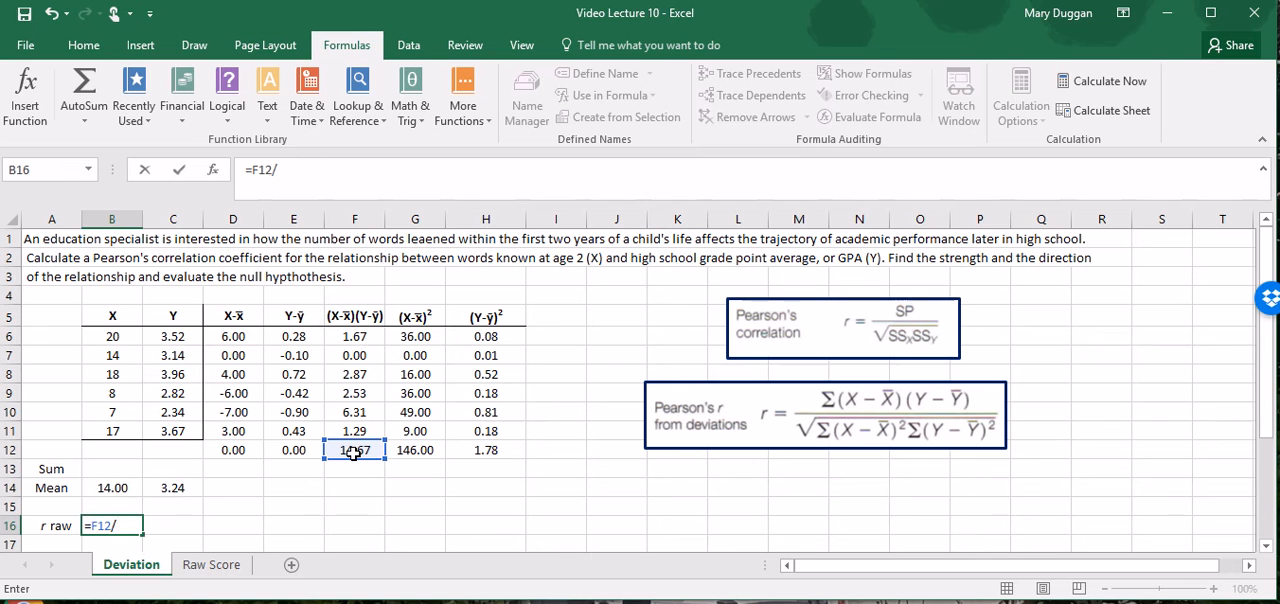
{"action": "type", "text": "sqrt("}
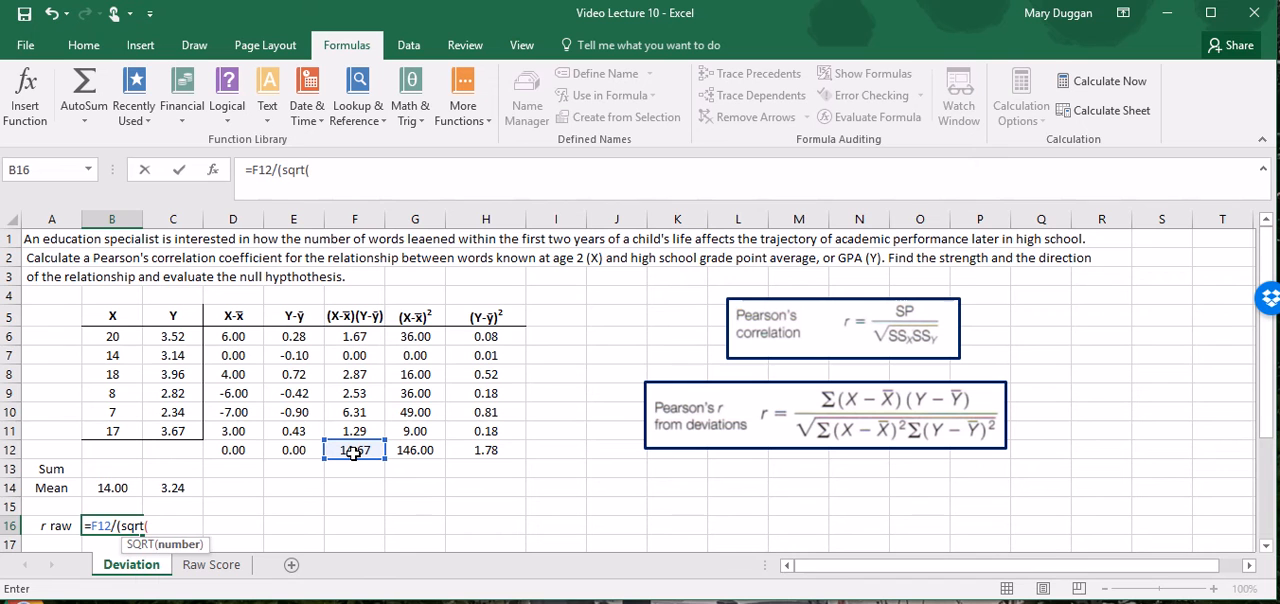
{"action": "left_click", "coordinate": [414, 450]}
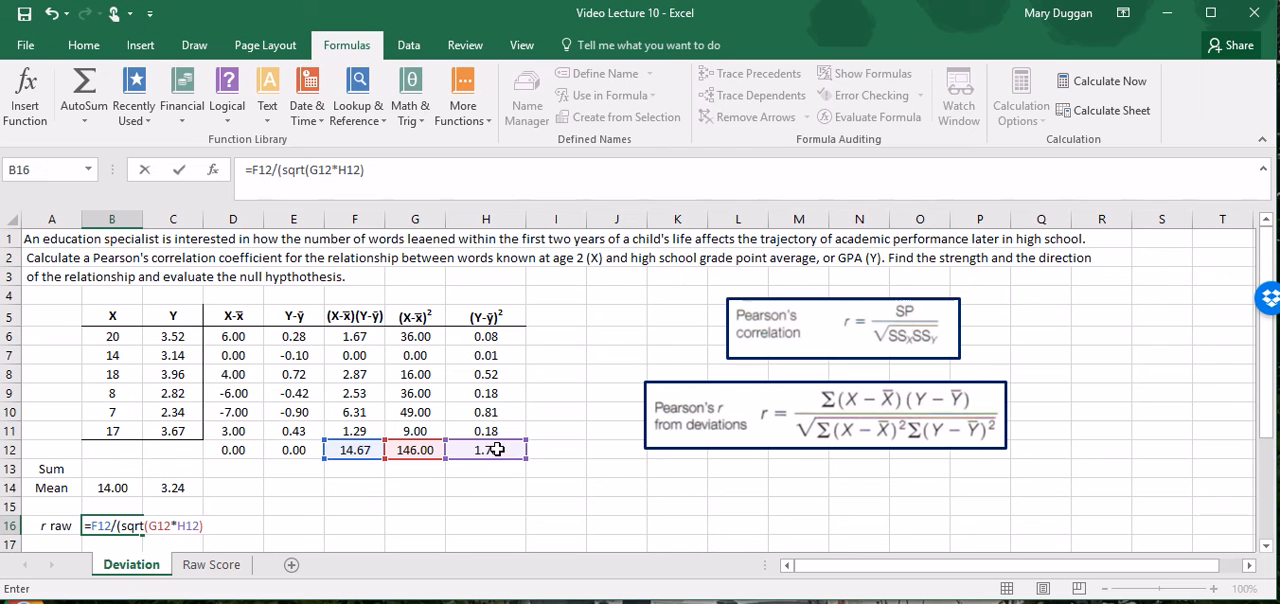
{"action": "key", "text": "Enter"}
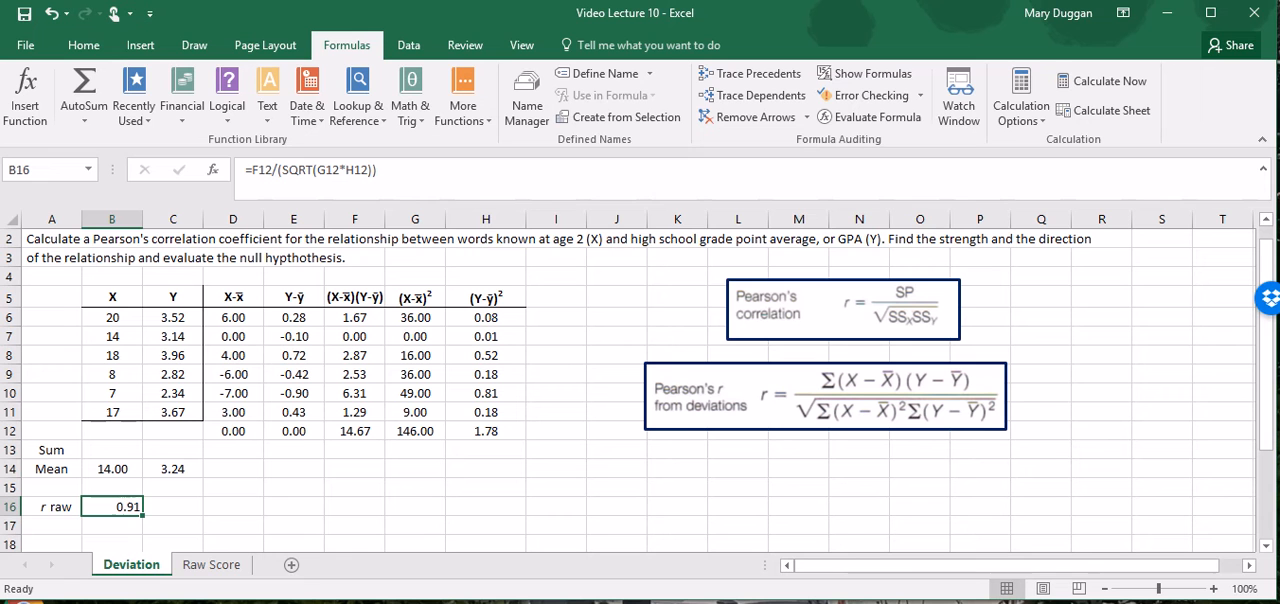
{"action": "left_click", "coordinate": [208, 564]}
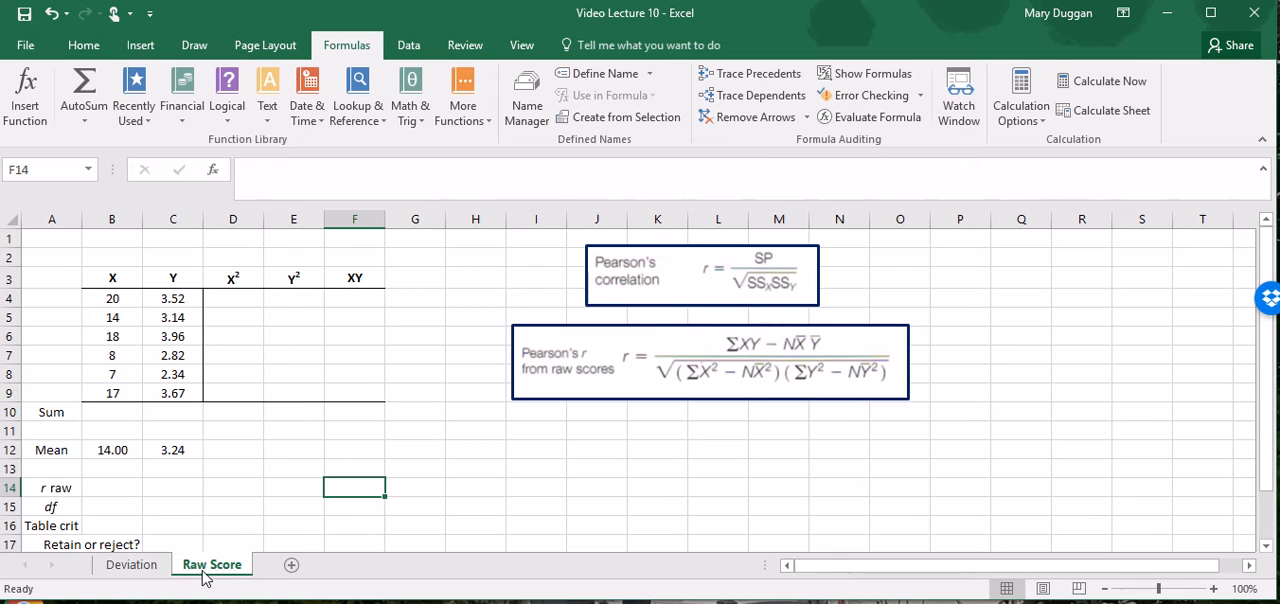
{"action": "mouse_move", "coordinate": [370, 284]}
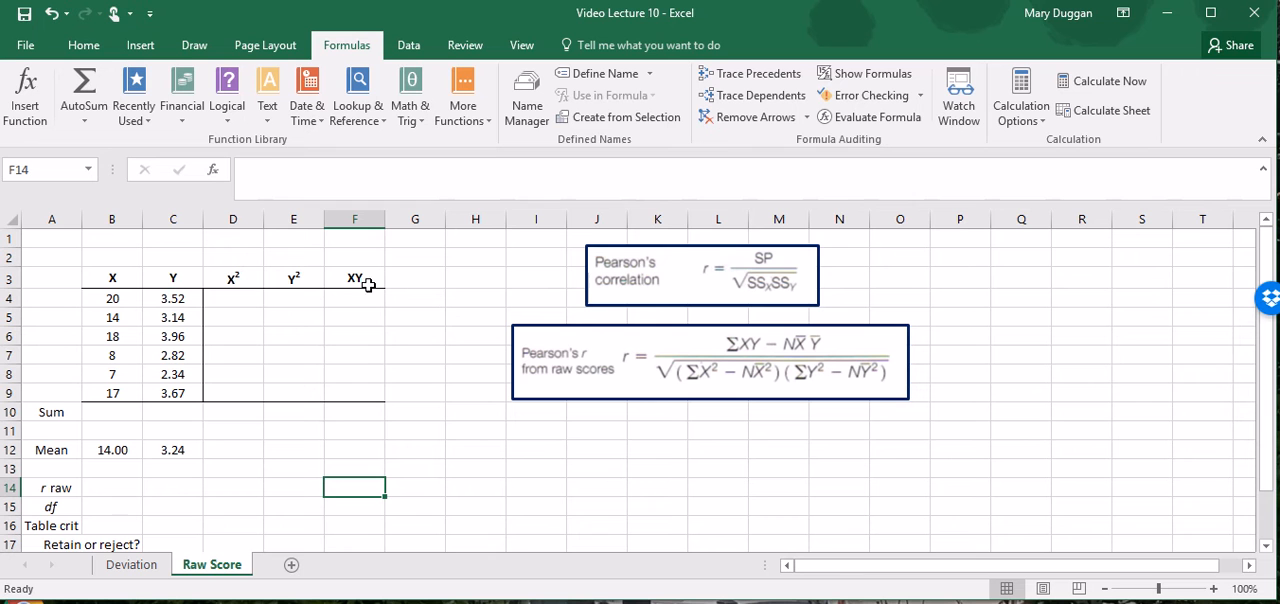
{"action": "mouse_move", "coordinate": [848, 414]}
{"action": "type", "text": "=B4"}
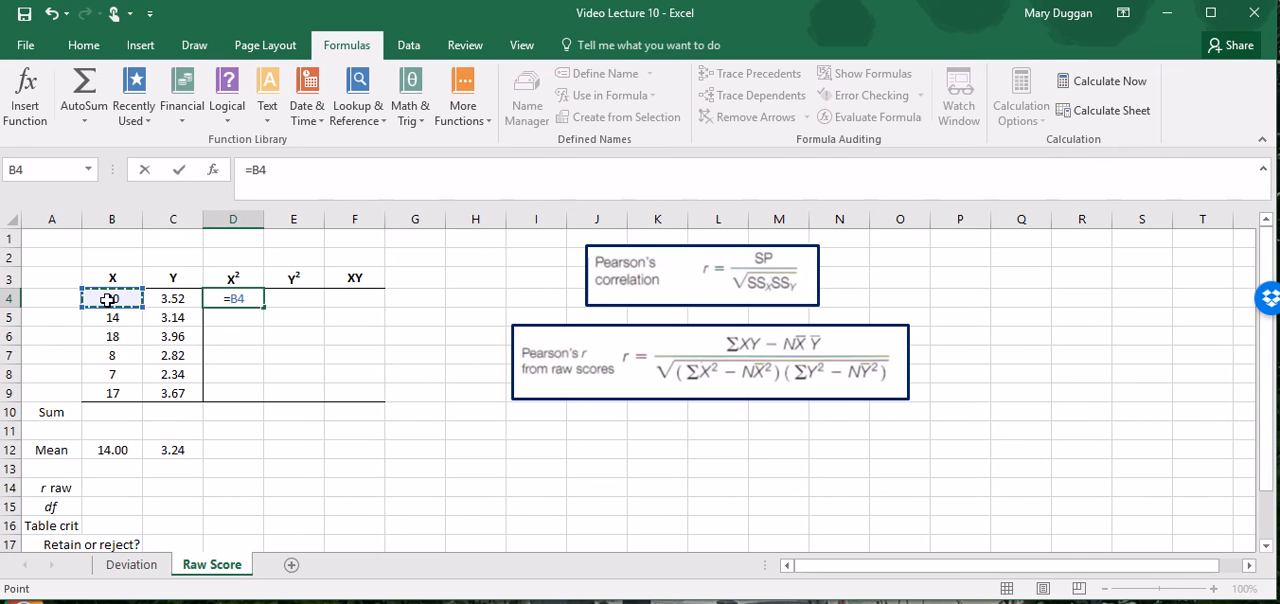
Fill the X², Y², XY formulas down to row 9 and total the X² column (1322.00).
{"action": "left_click_drag", "start_coordinate": [232, 298], "coordinate": [232, 394]}
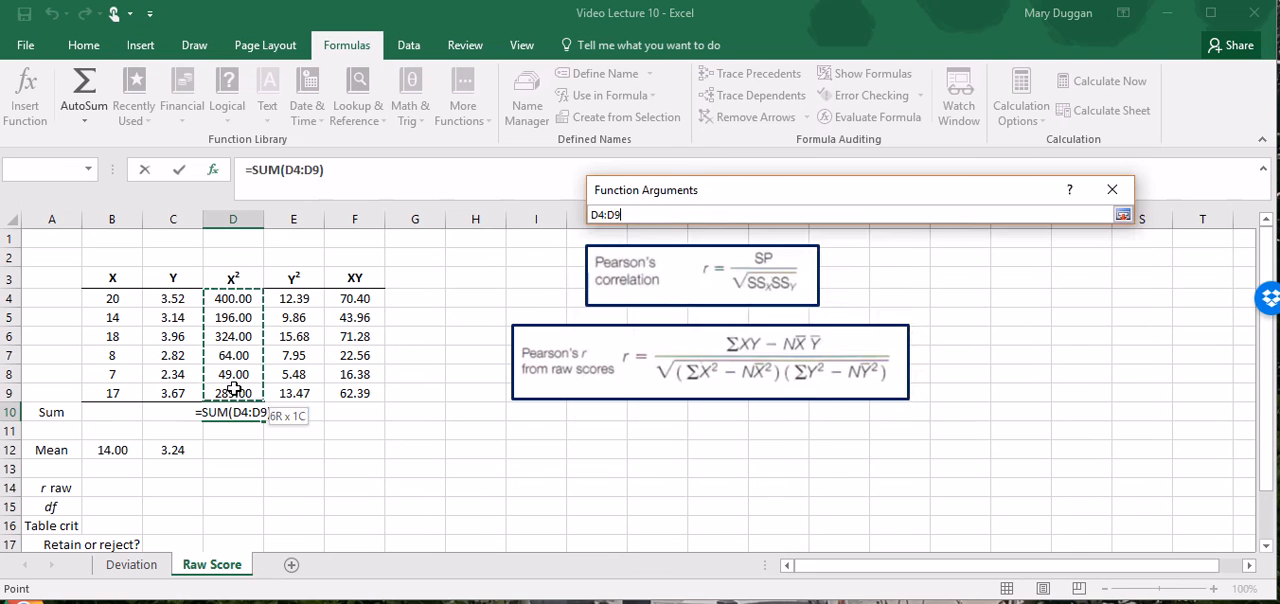
{"action": "key", "text": "Enter"}
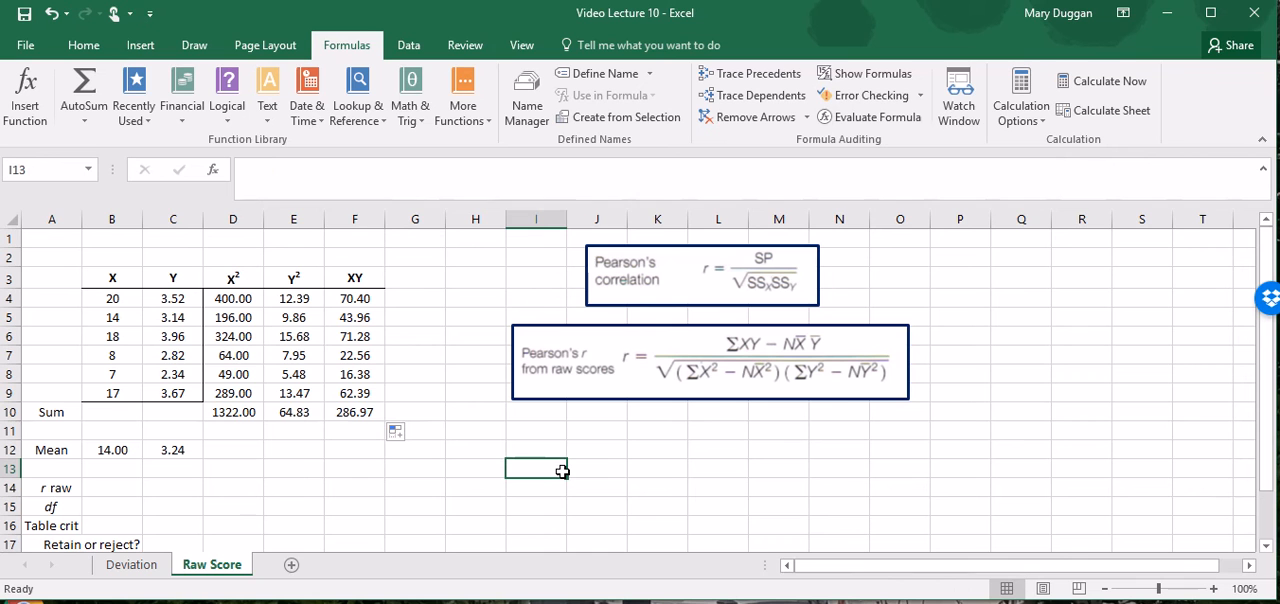
Build the numerator (F10-6*B12*C12) of the raw-score r formula in B14.
{"action": "left_click", "coordinate": [118, 488]}
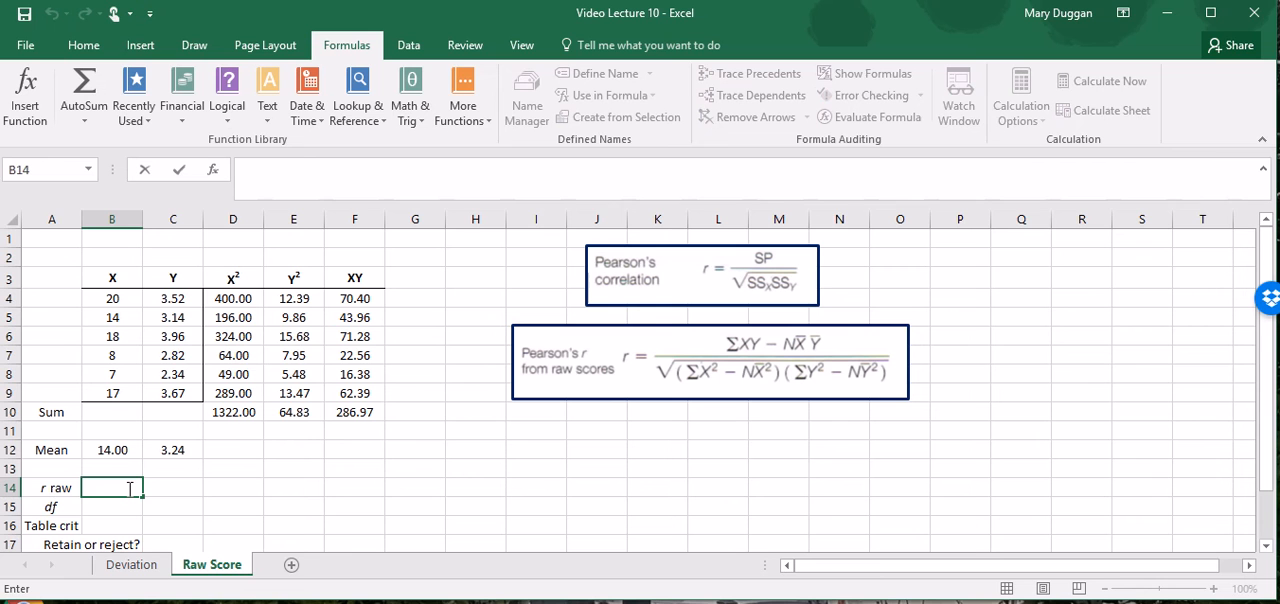
{"action": "type", "text": "=("}
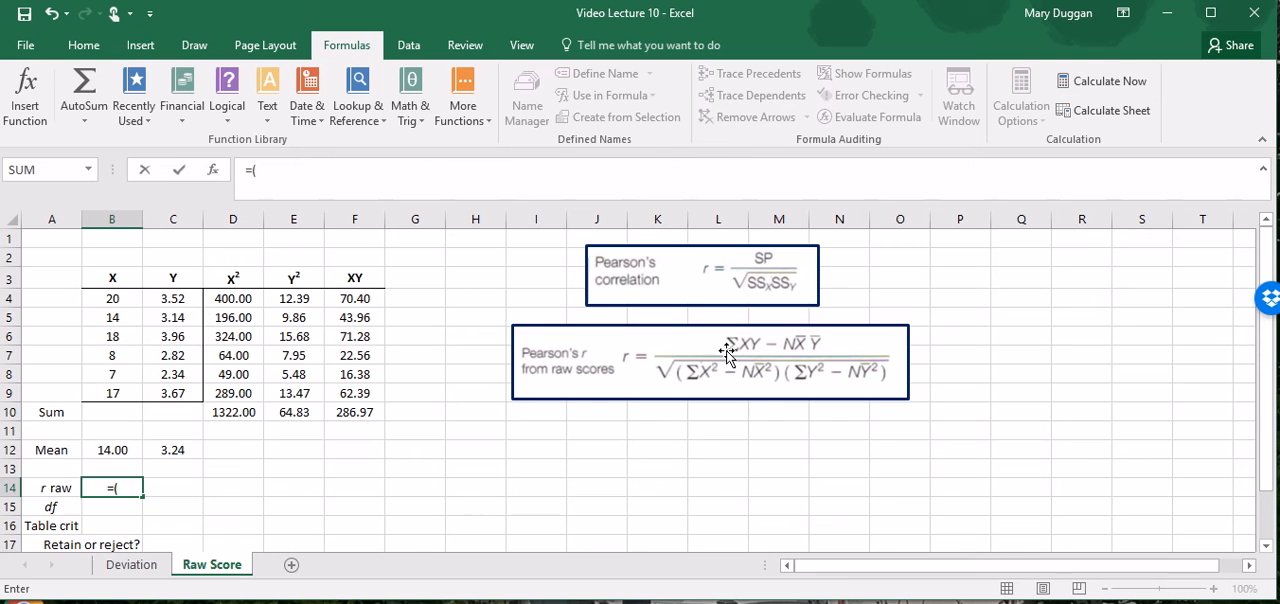
{"action": "left_click", "coordinate": [354, 412]}
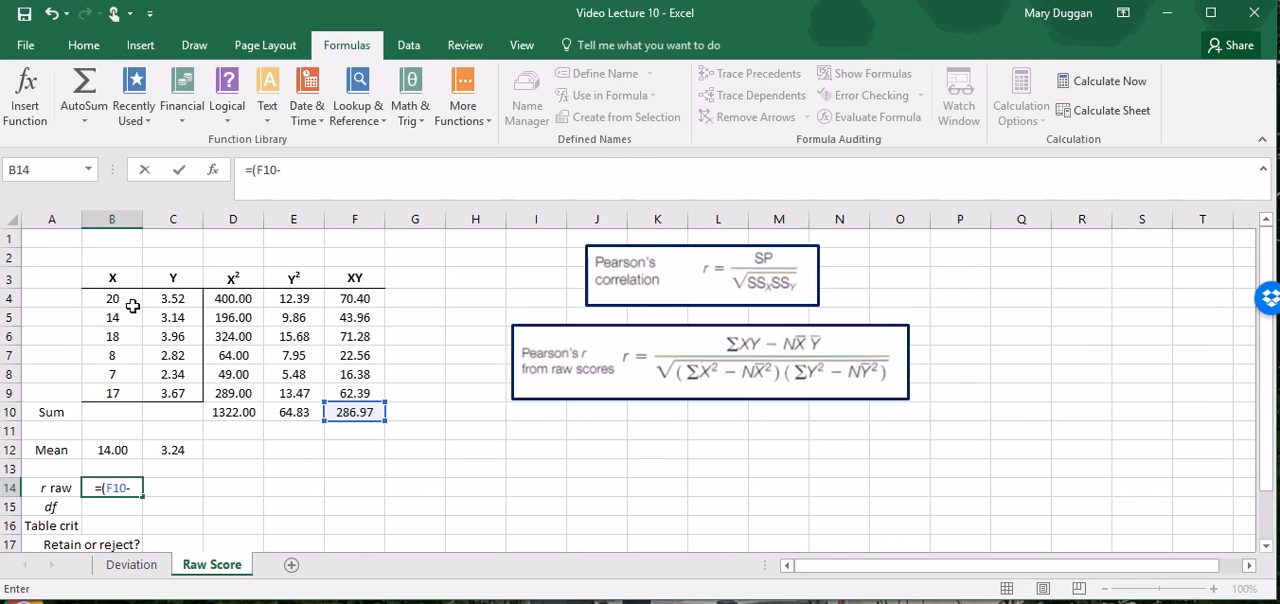
{"action": "type", "text": "68"}
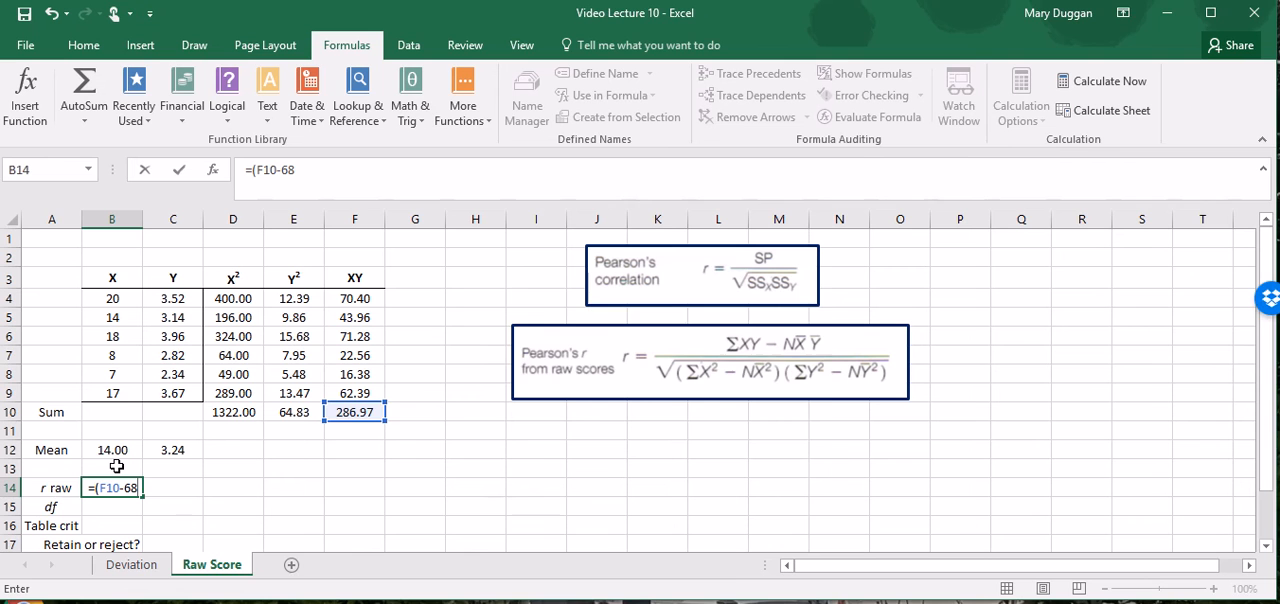
{"action": "key", "text": "Backspace"}
{"action": "type", "text": "*B12*C12)/"}
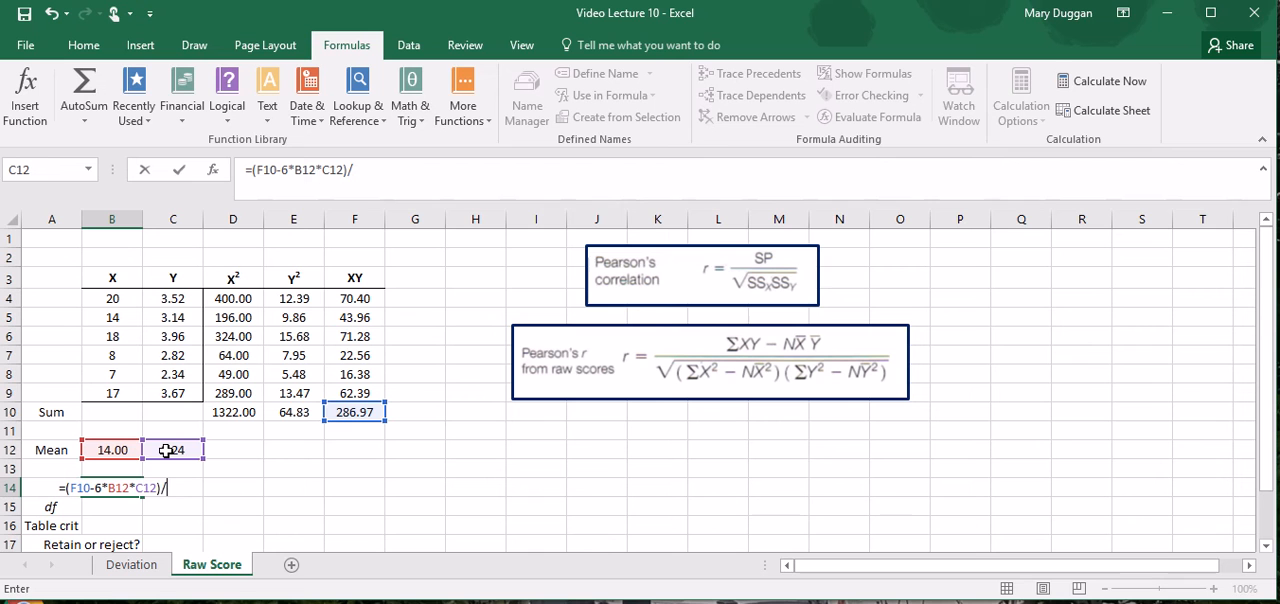
Complete the denominator SQRT((D10-6*B12^2)*(E10-6*C12^2)), giving r = 0.91.
{"action": "type", "text": "("}
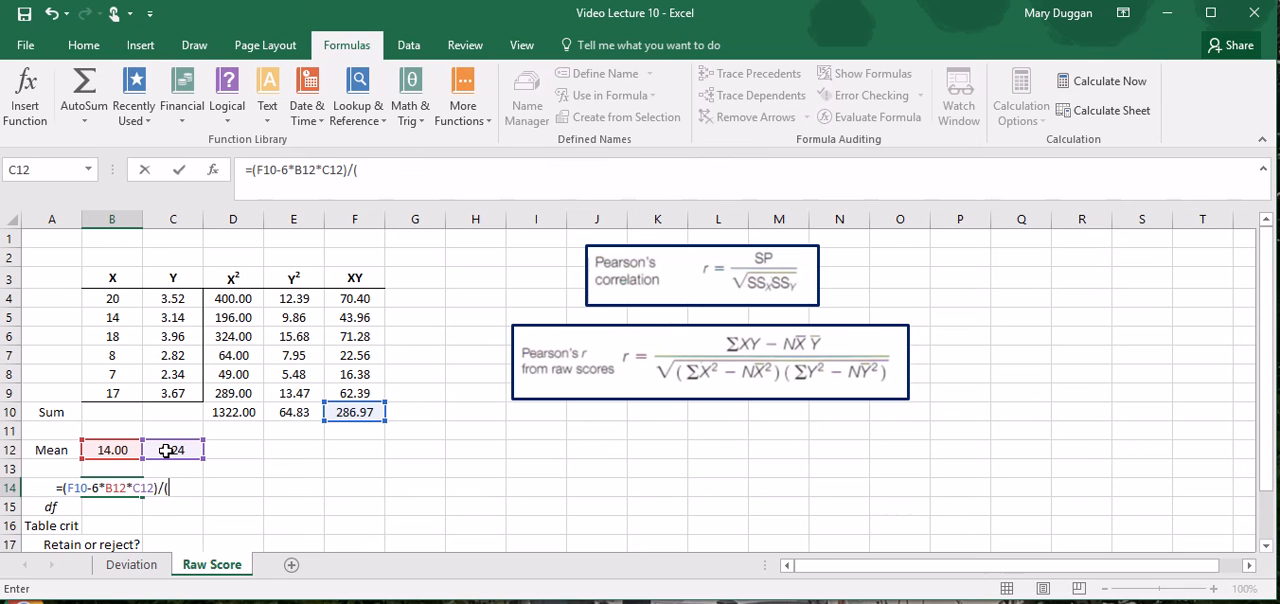
{"action": "type", "text": "sqrt((D10-6*B12^2"}
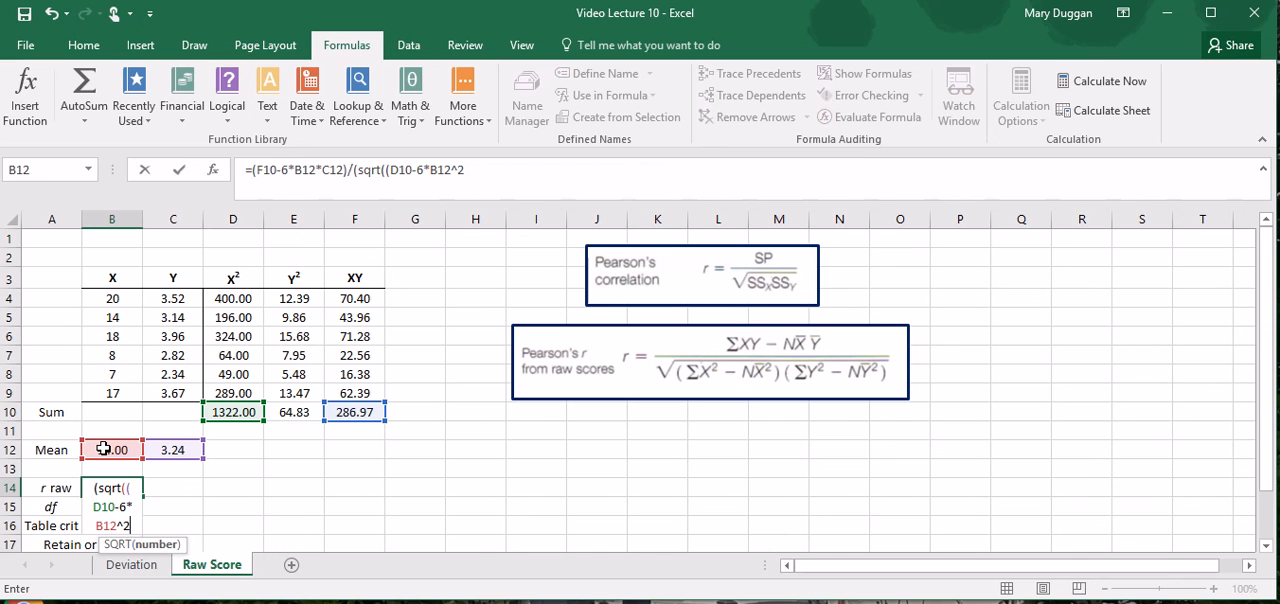
{"action": "type", "text": "*"}
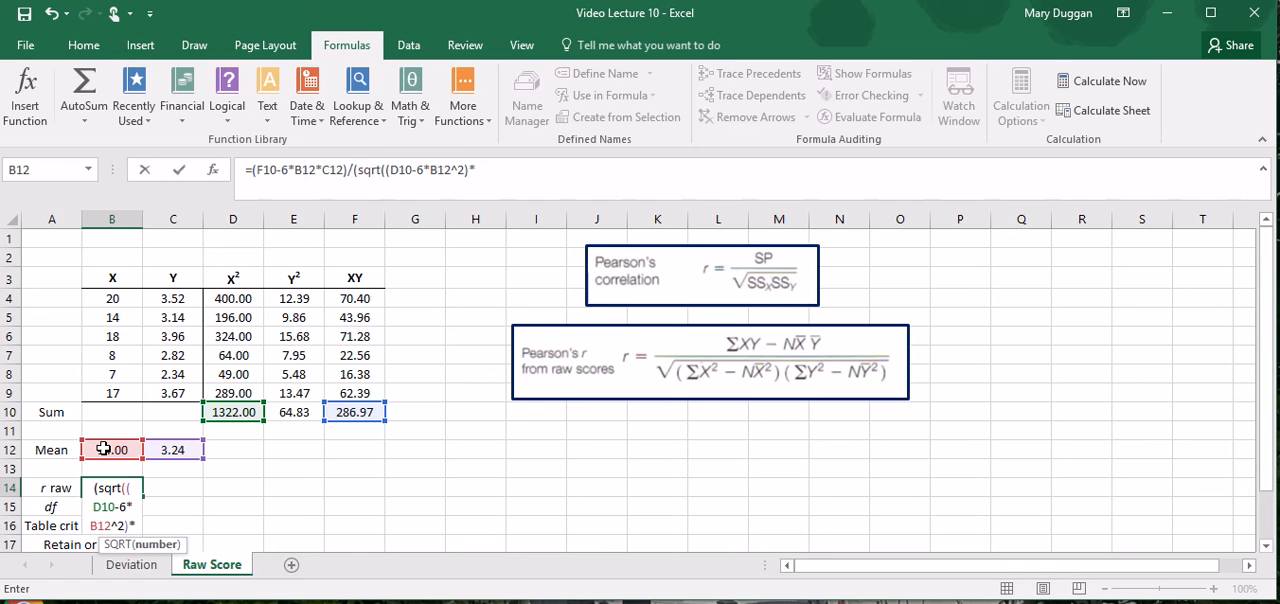
{"action": "left_click", "coordinate": [292, 412]}
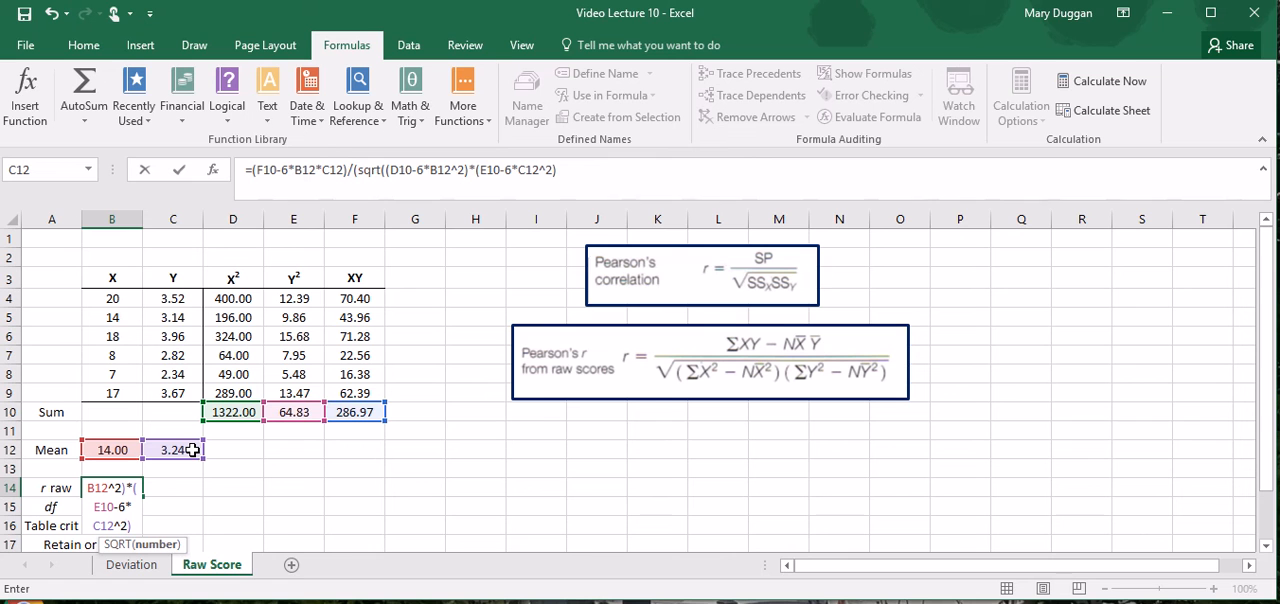
{"action": "type", "text": "))"}
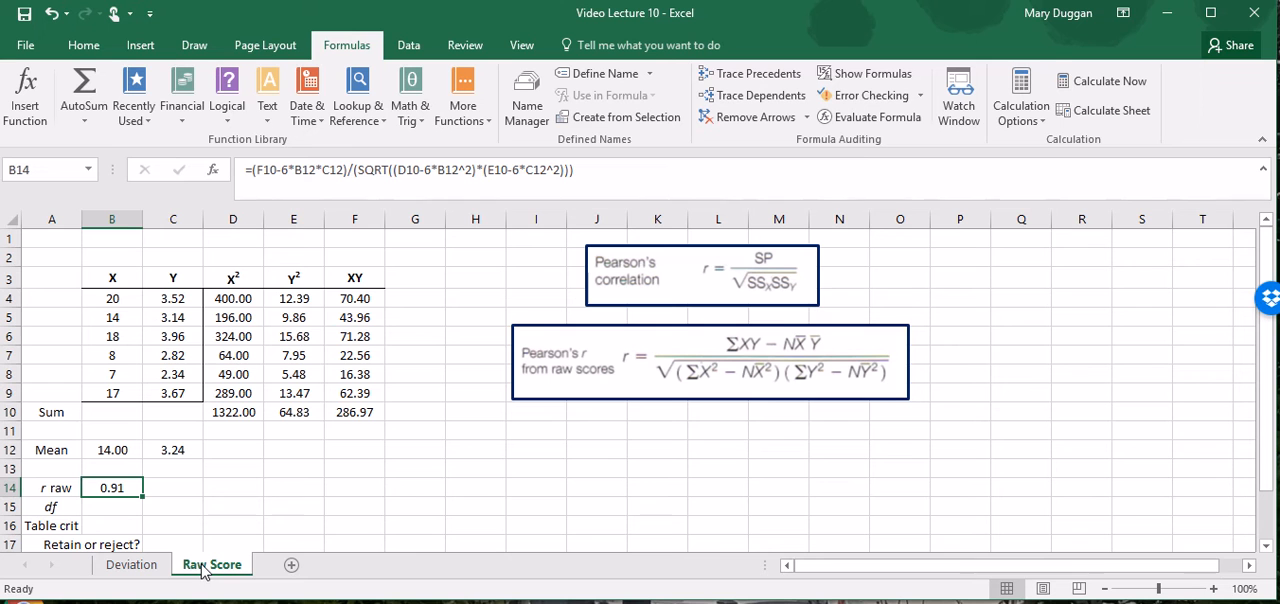
{"action": "mouse_move", "coordinate": [392, 500]}
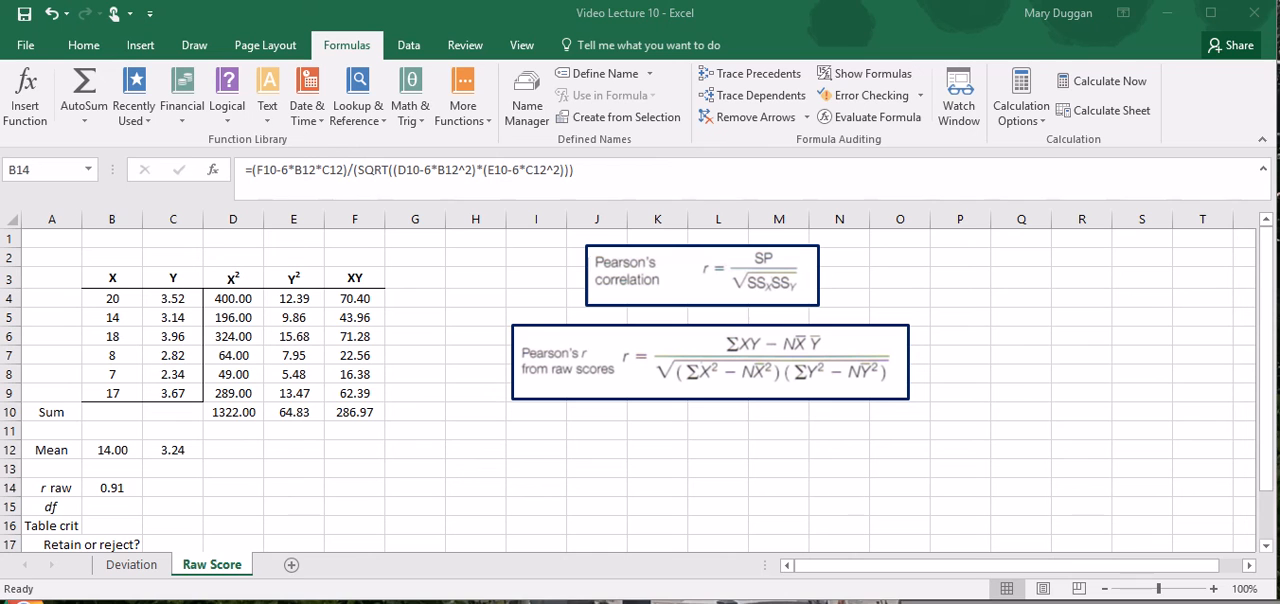
{"action": "left_click", "coordinate": [112, 488]}
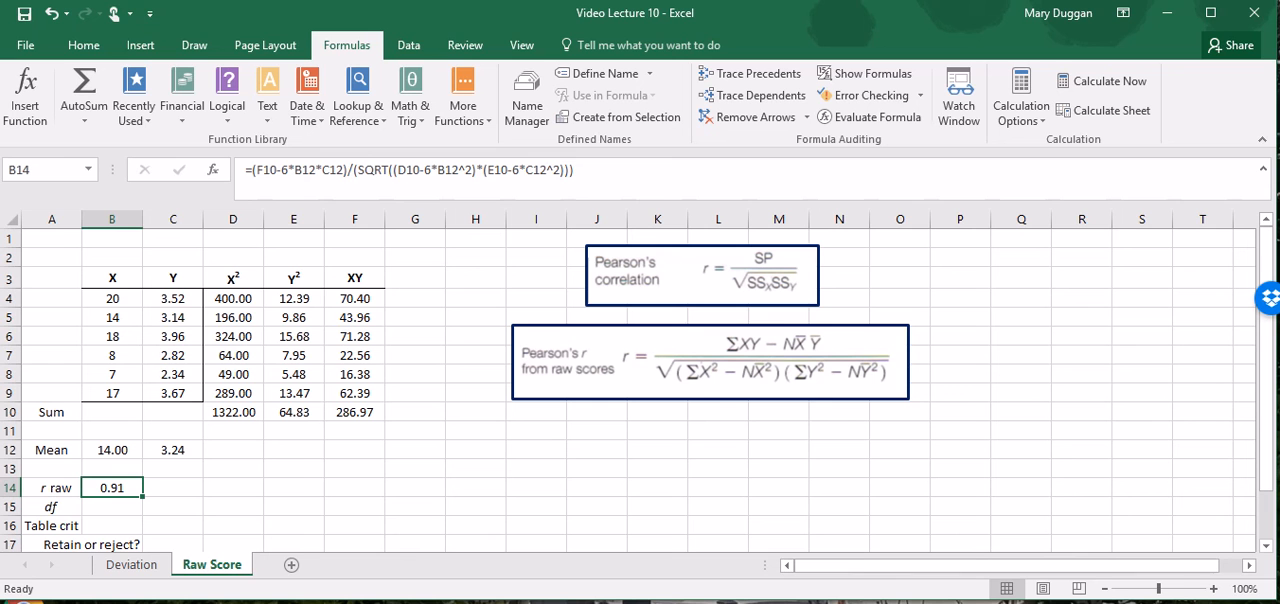
Enter the degrees of freedom =6-2 in the df row, giving 4.
{"action": "type", "text": "=6"}
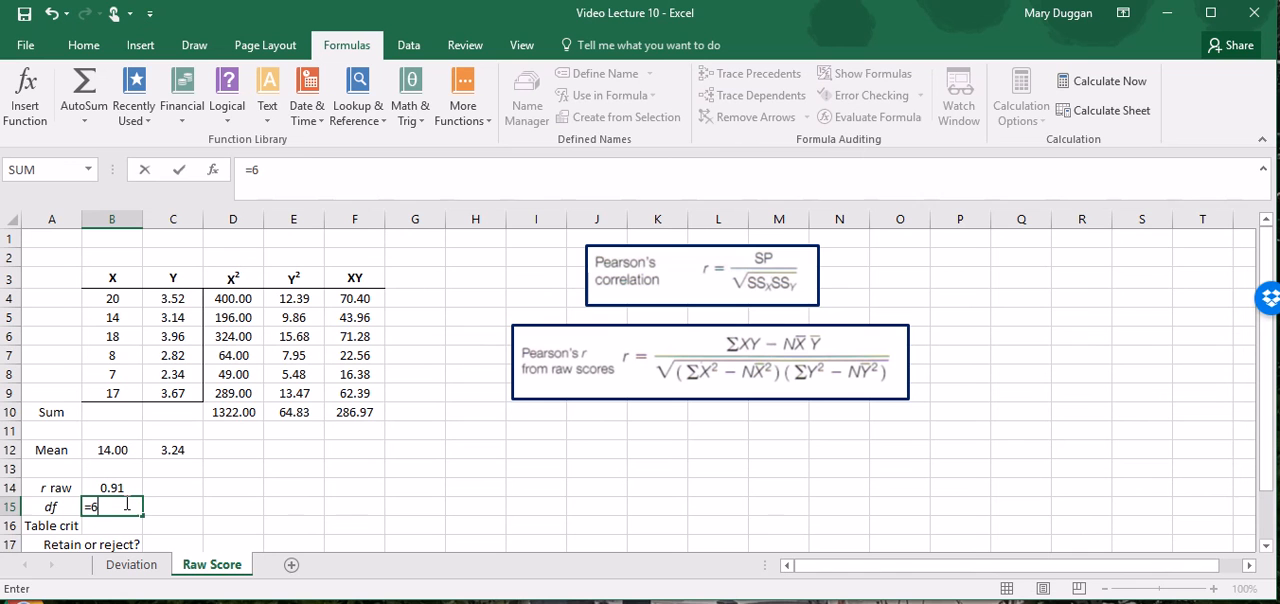
{"action": "key", "text": "Enter"}
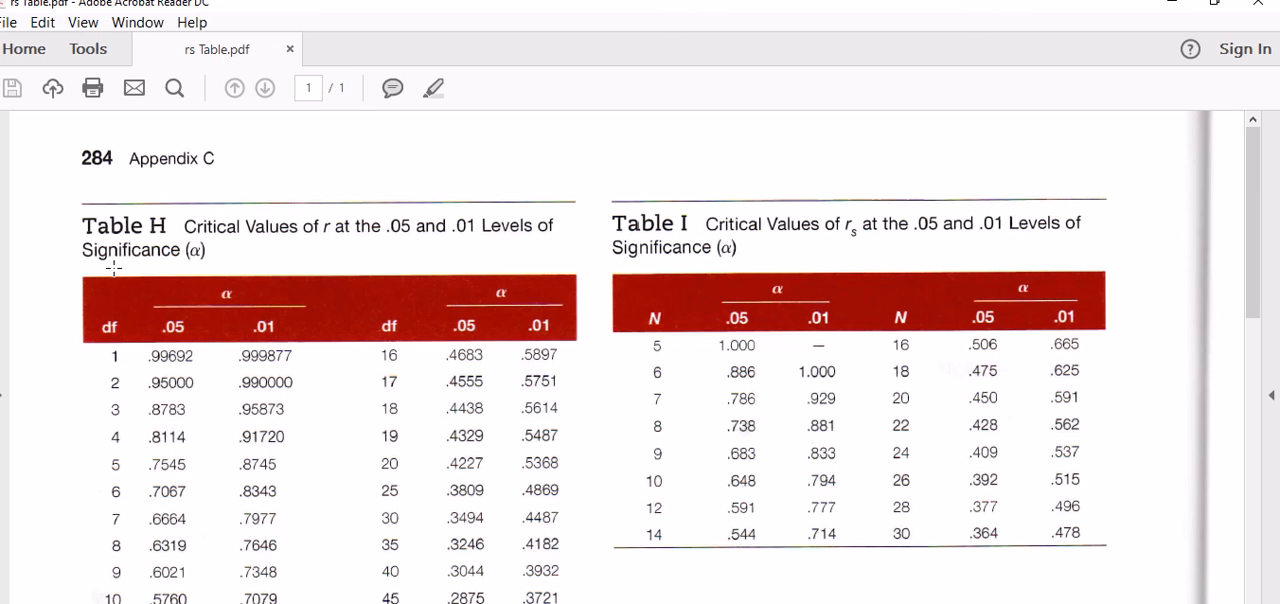
{"action": "mouse_move", "coordinate": [324, 234]}
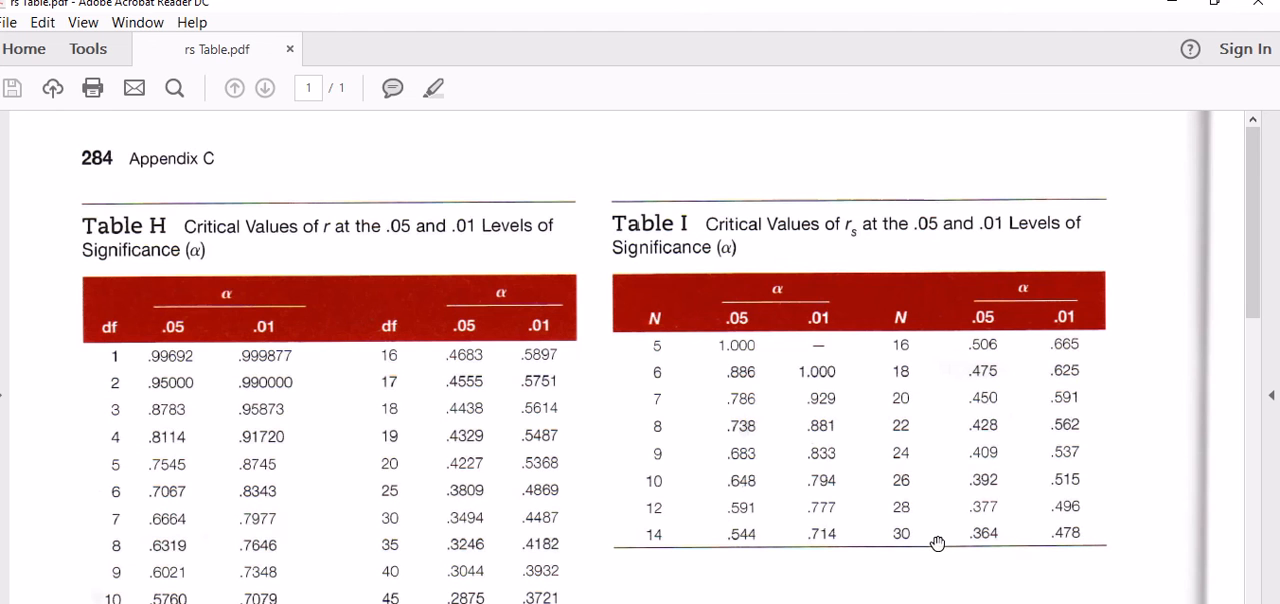
Scroll Table H of critical r values to the df 4 row under the .05 column.
{"action": "scroll", "scroll_direction": "down", "scroll_amount": 3}
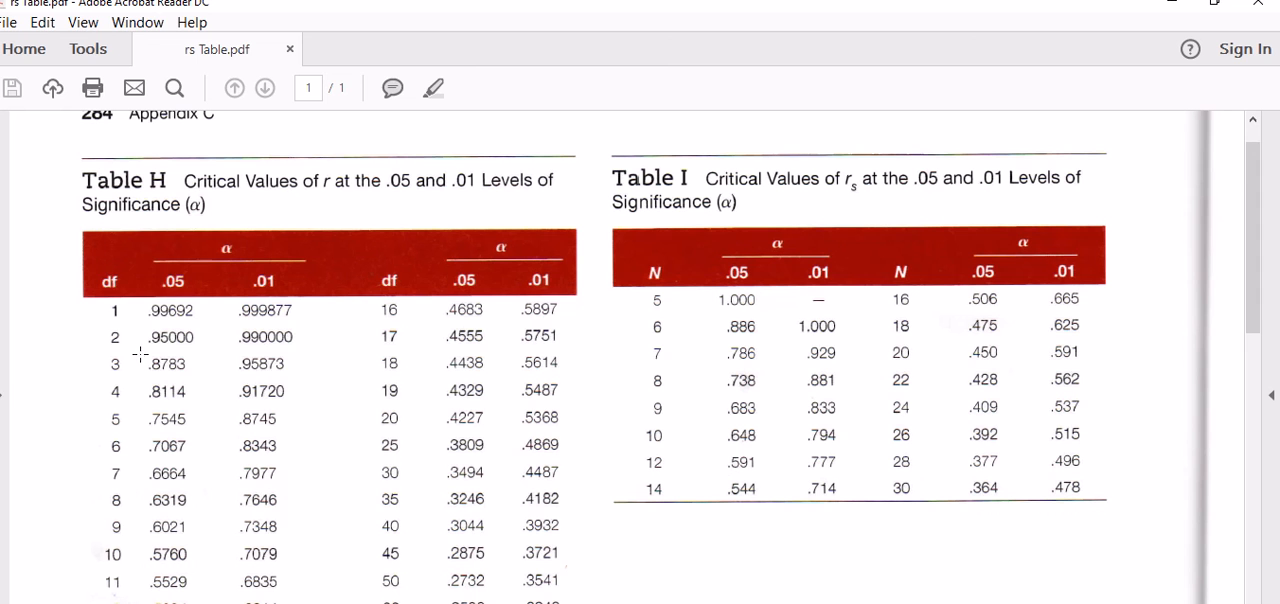
{"action": "double_click", "coordinate": [168, 392]}
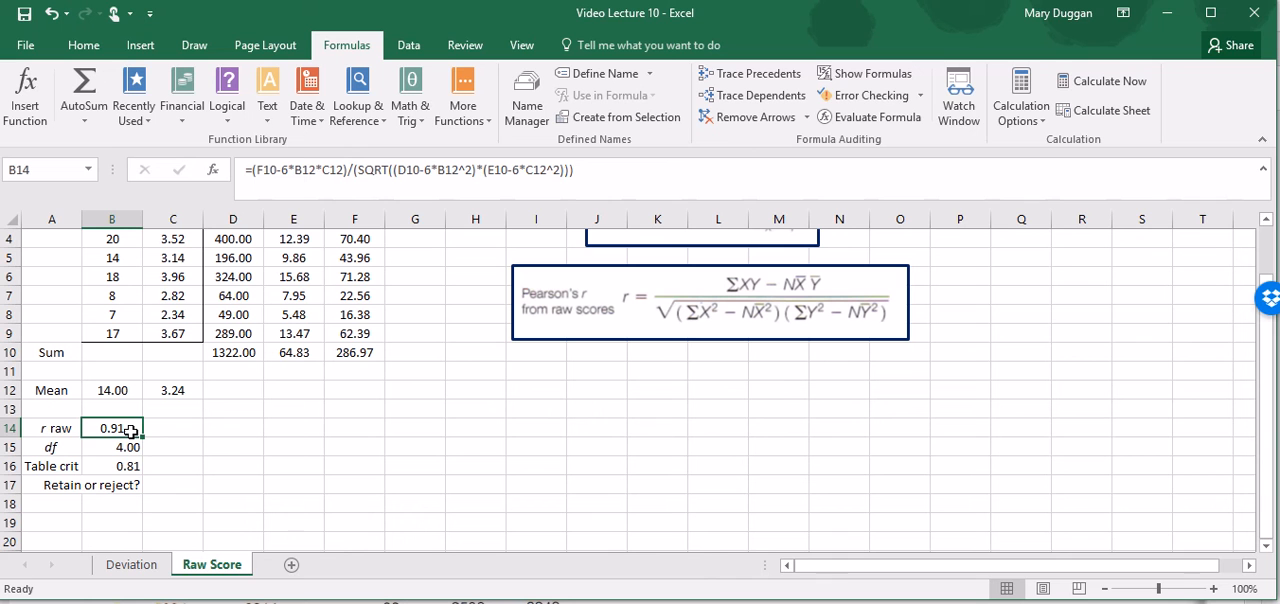
{"action": "mouse_move", "coordinate": [184, 482]}
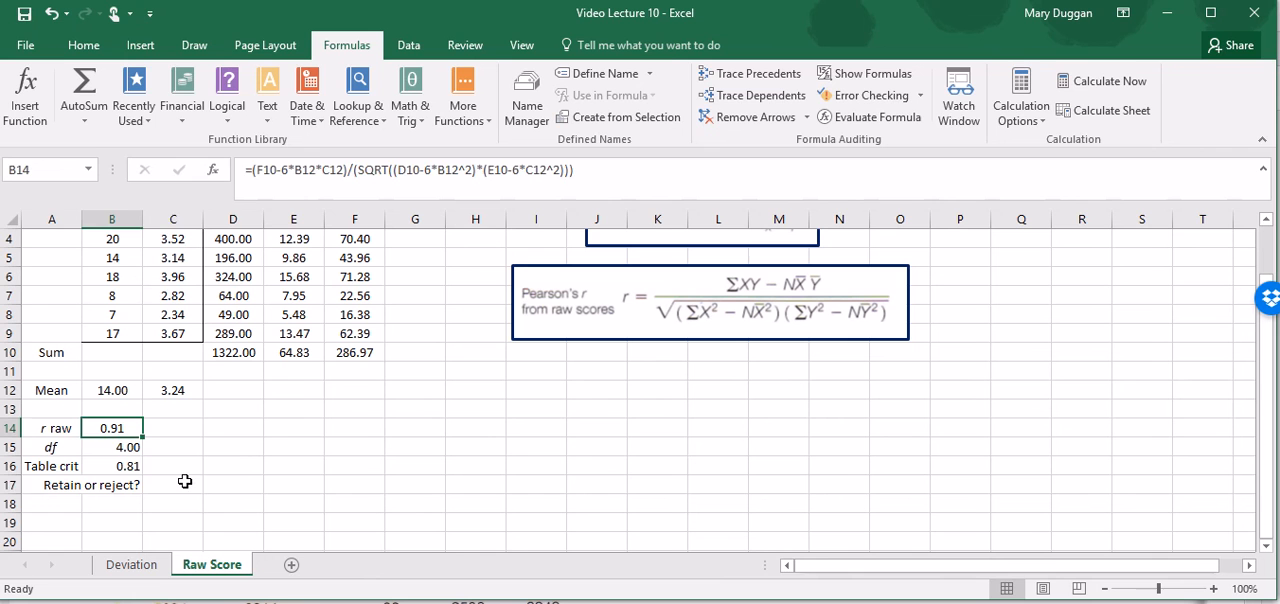
Enter Reject in the Retain or reject? row since 0.91 exceeds 0.81.
{"action": "type", "text": "Reject"}
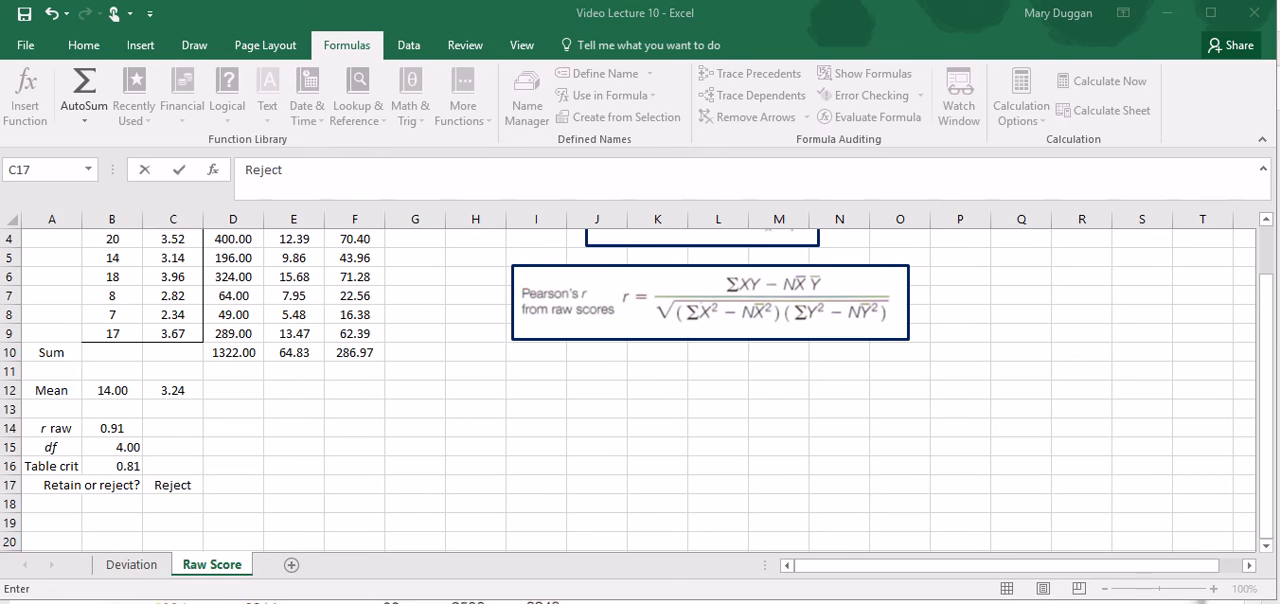